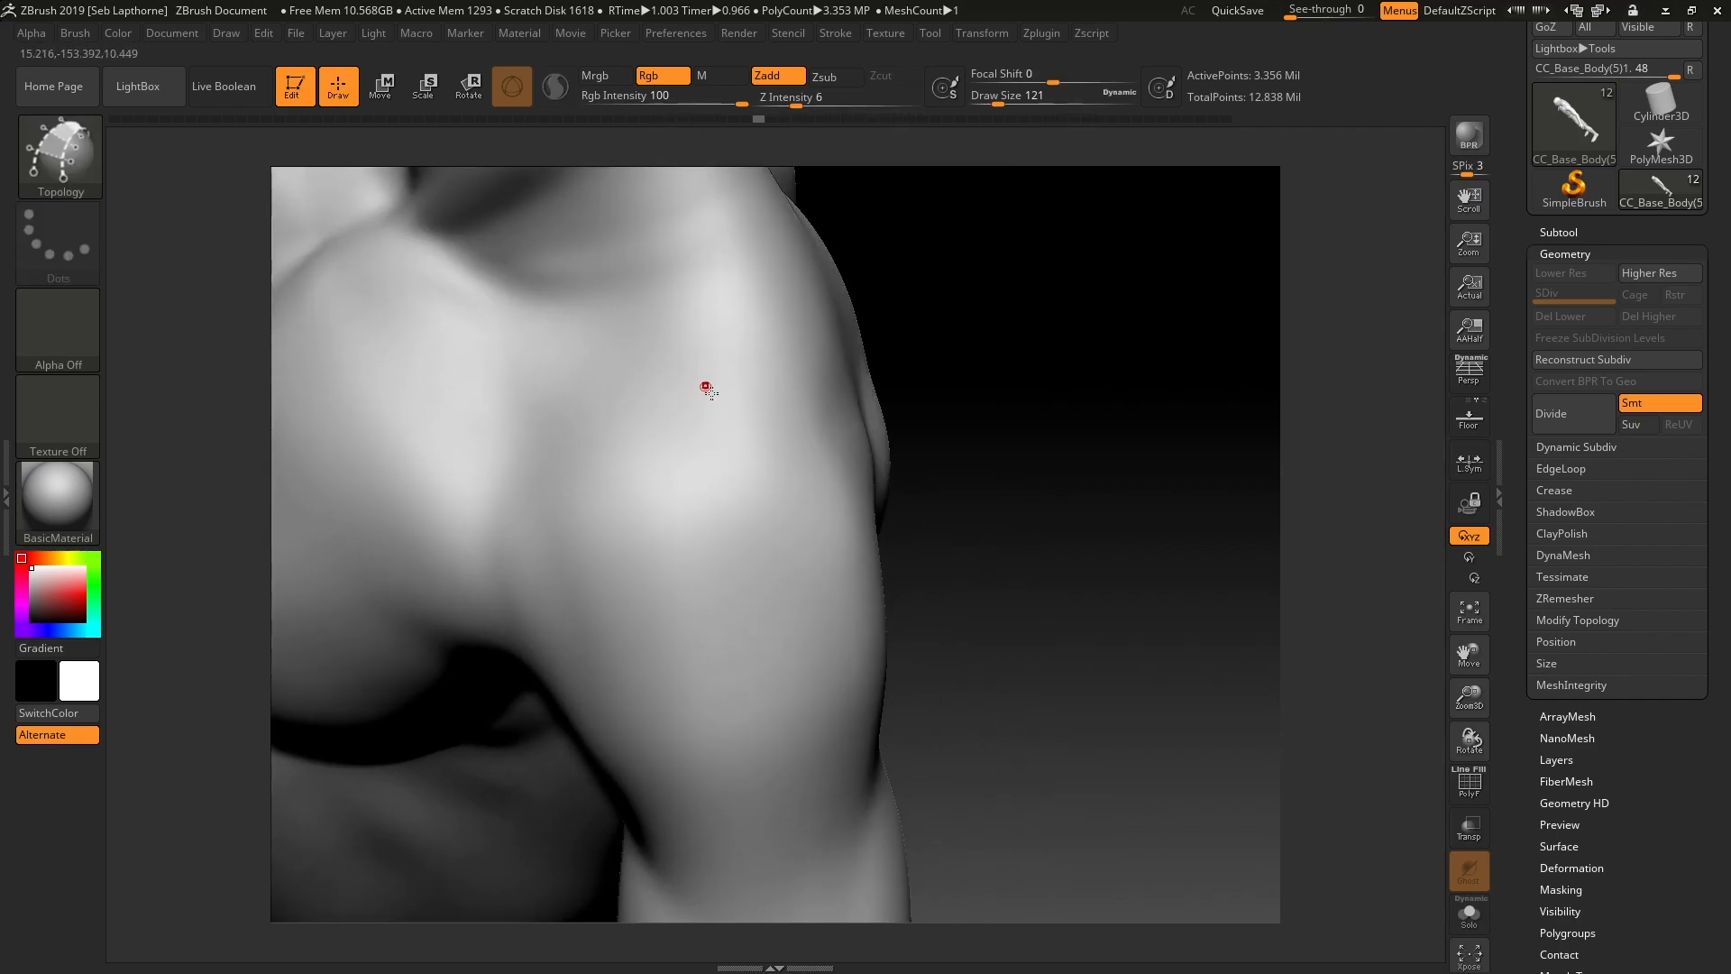
mouse_move(701, 441)
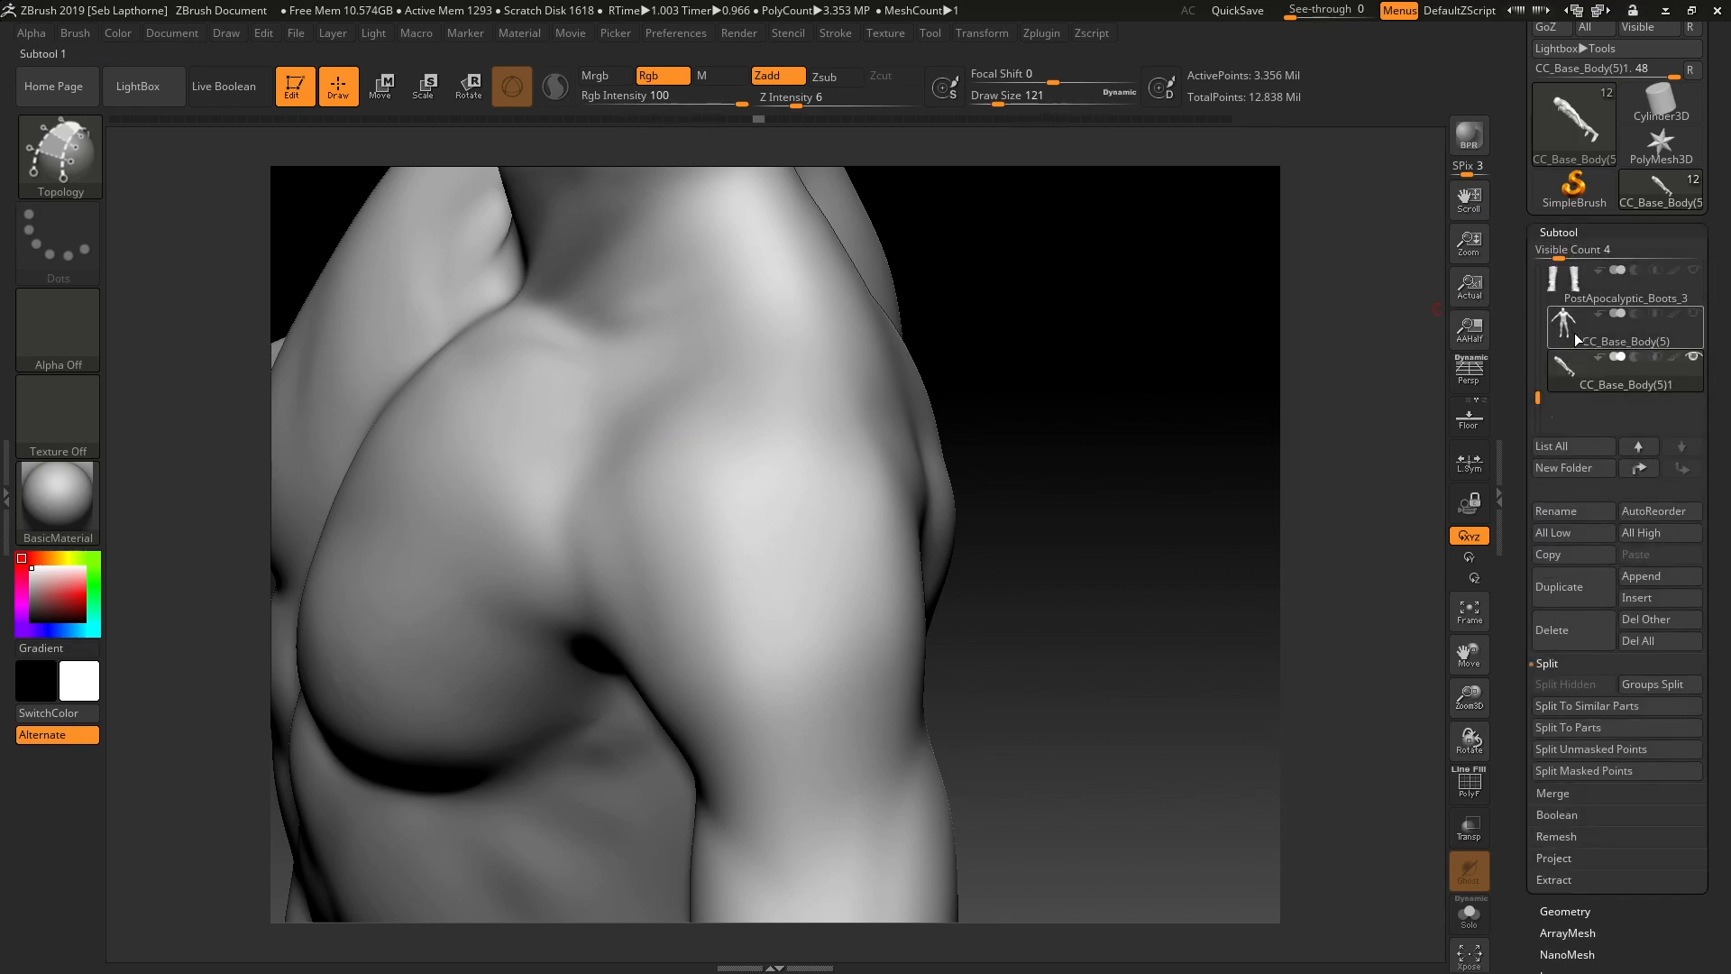
Step: Select CC_Base_Body(5), then activate its duplicate CC_Base_Body(5)1 subtool
click(1624, 326)
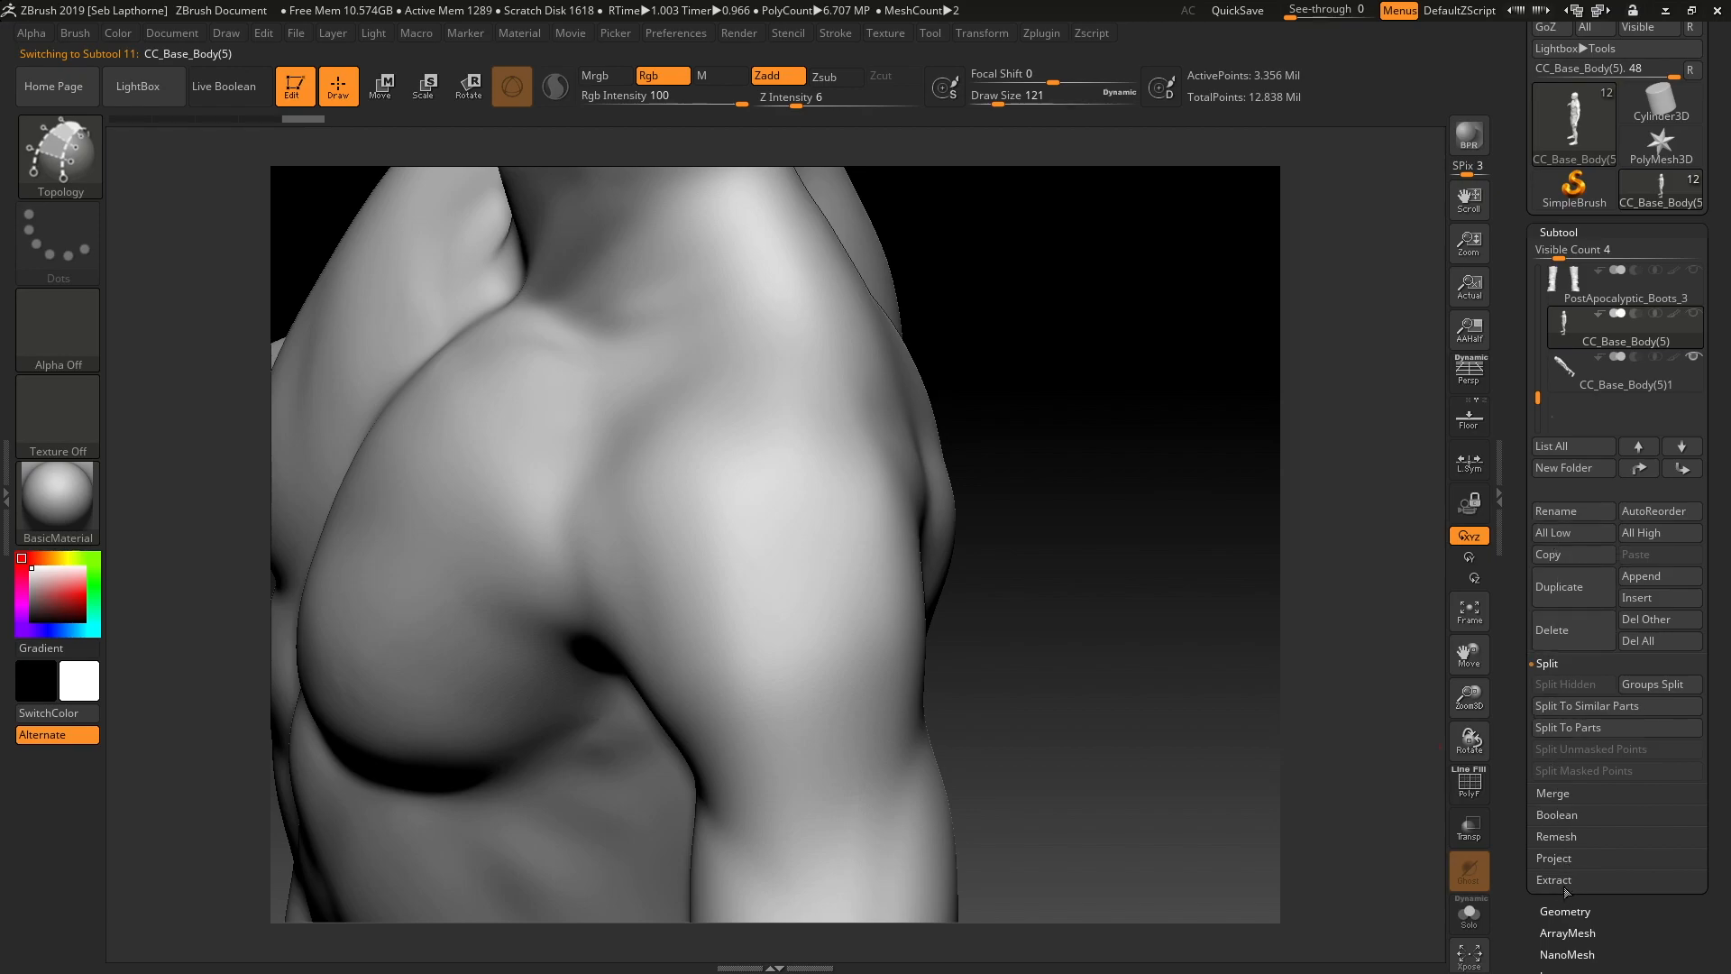
click(1563, 910)
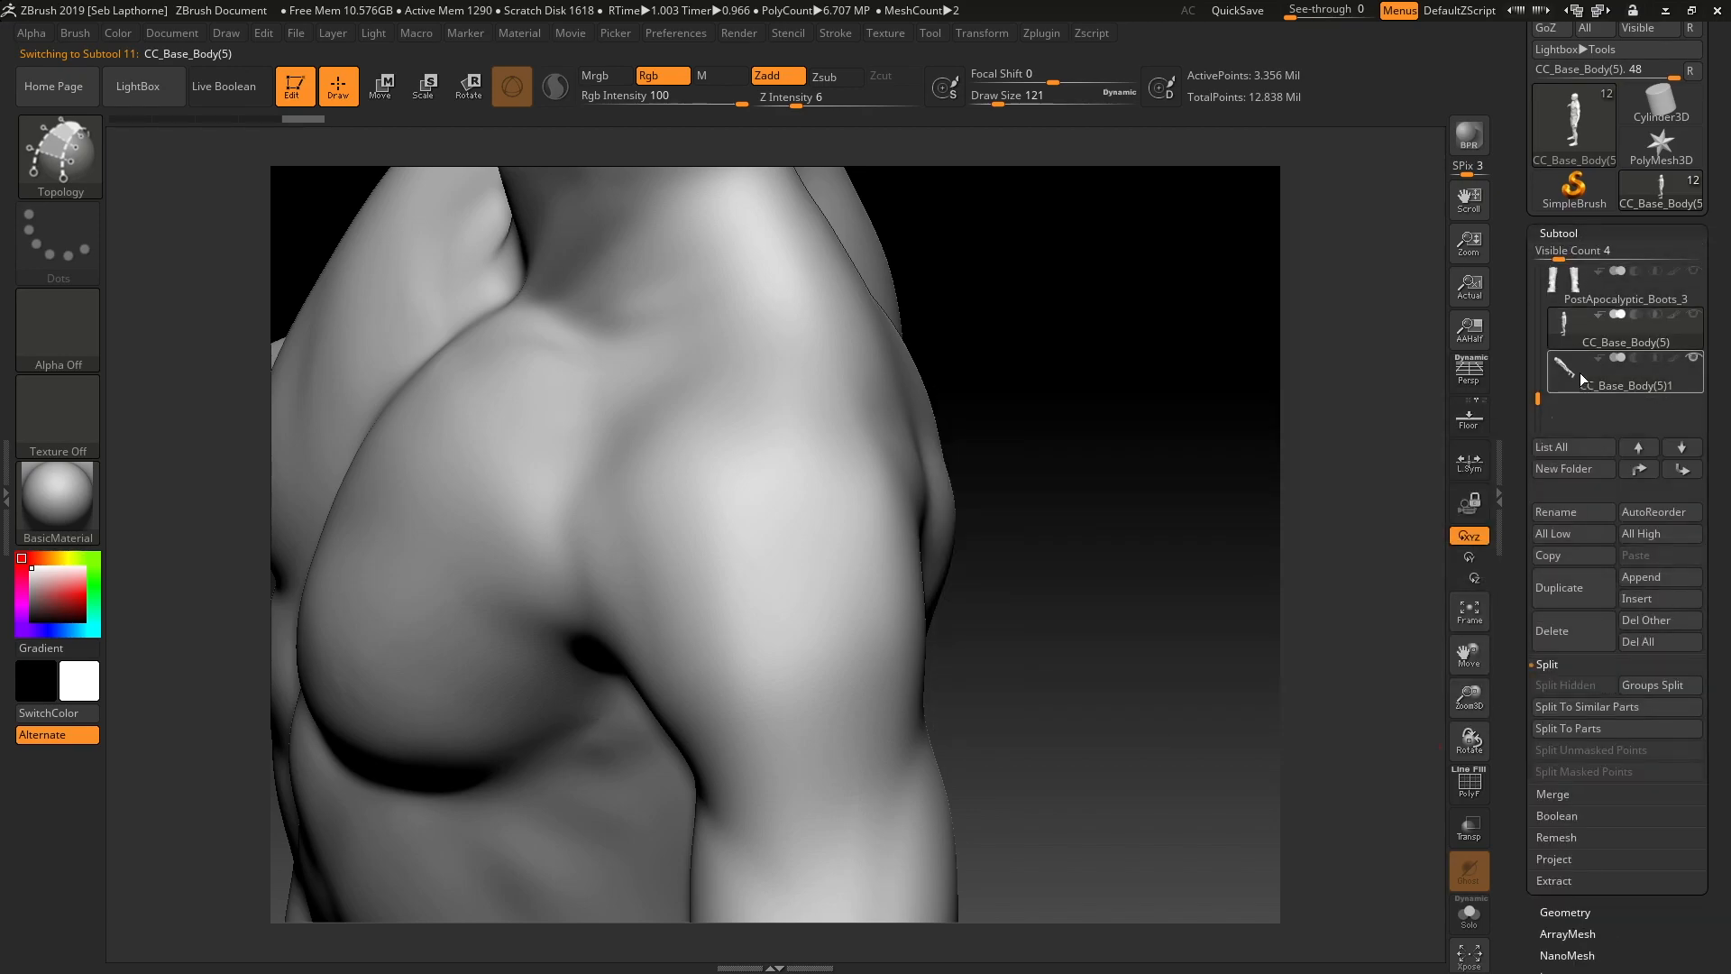
click(1622, 384)
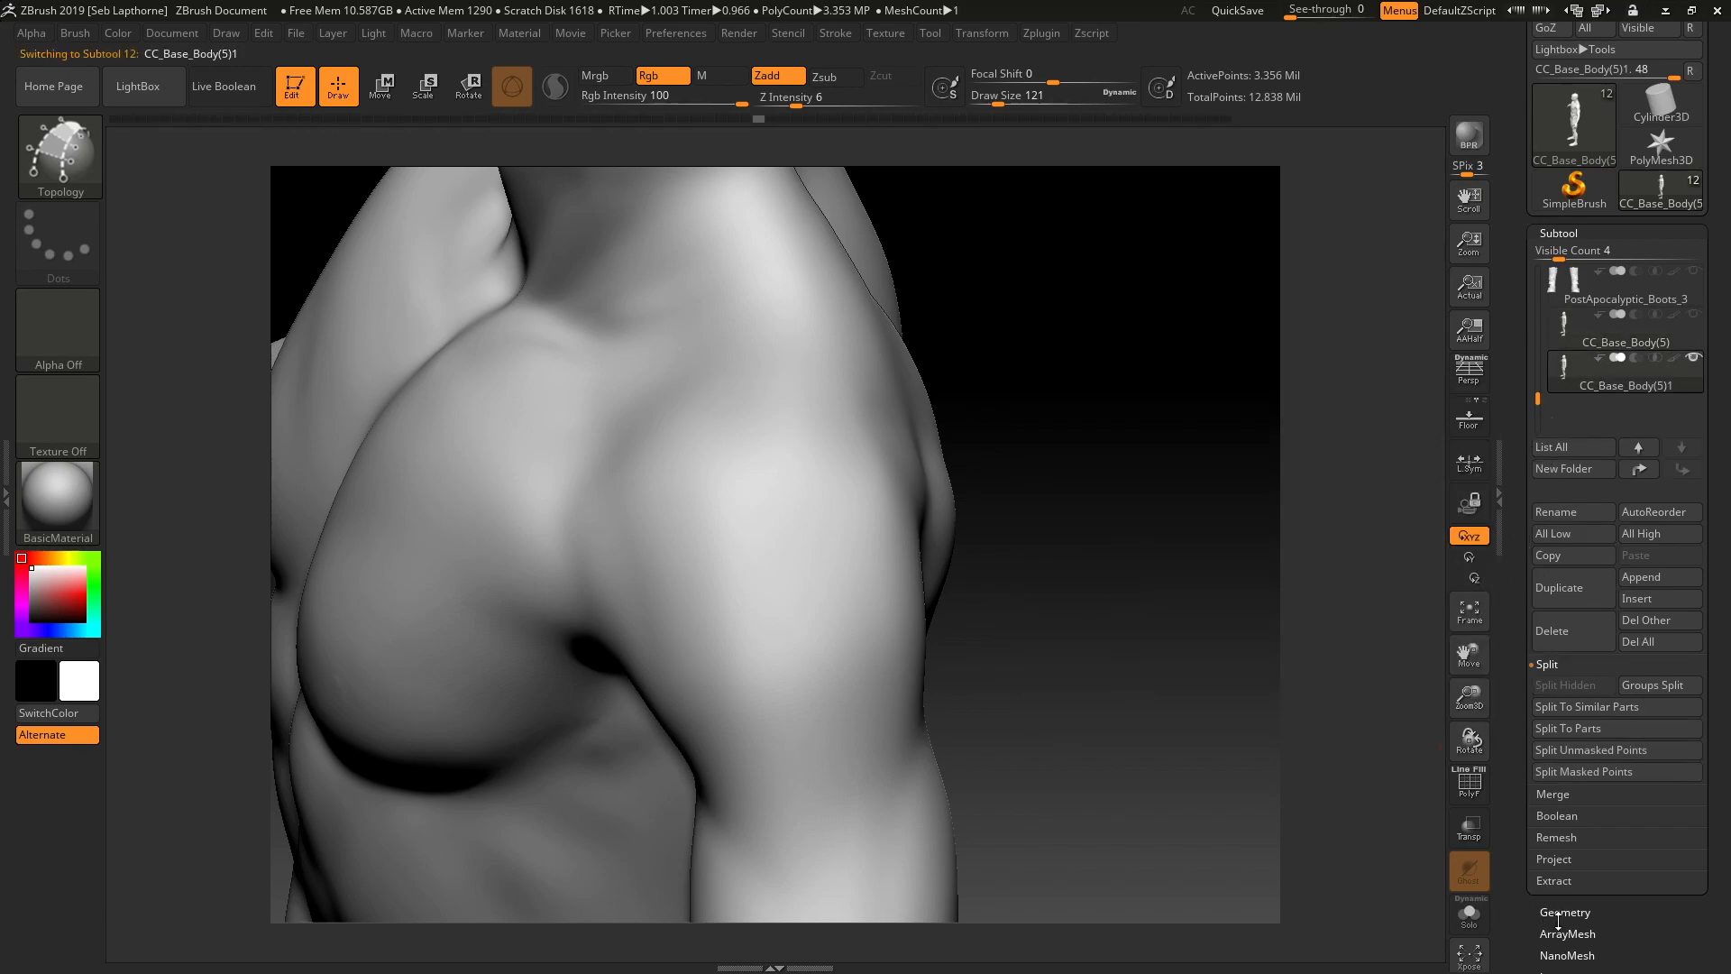
click(1564, 913)
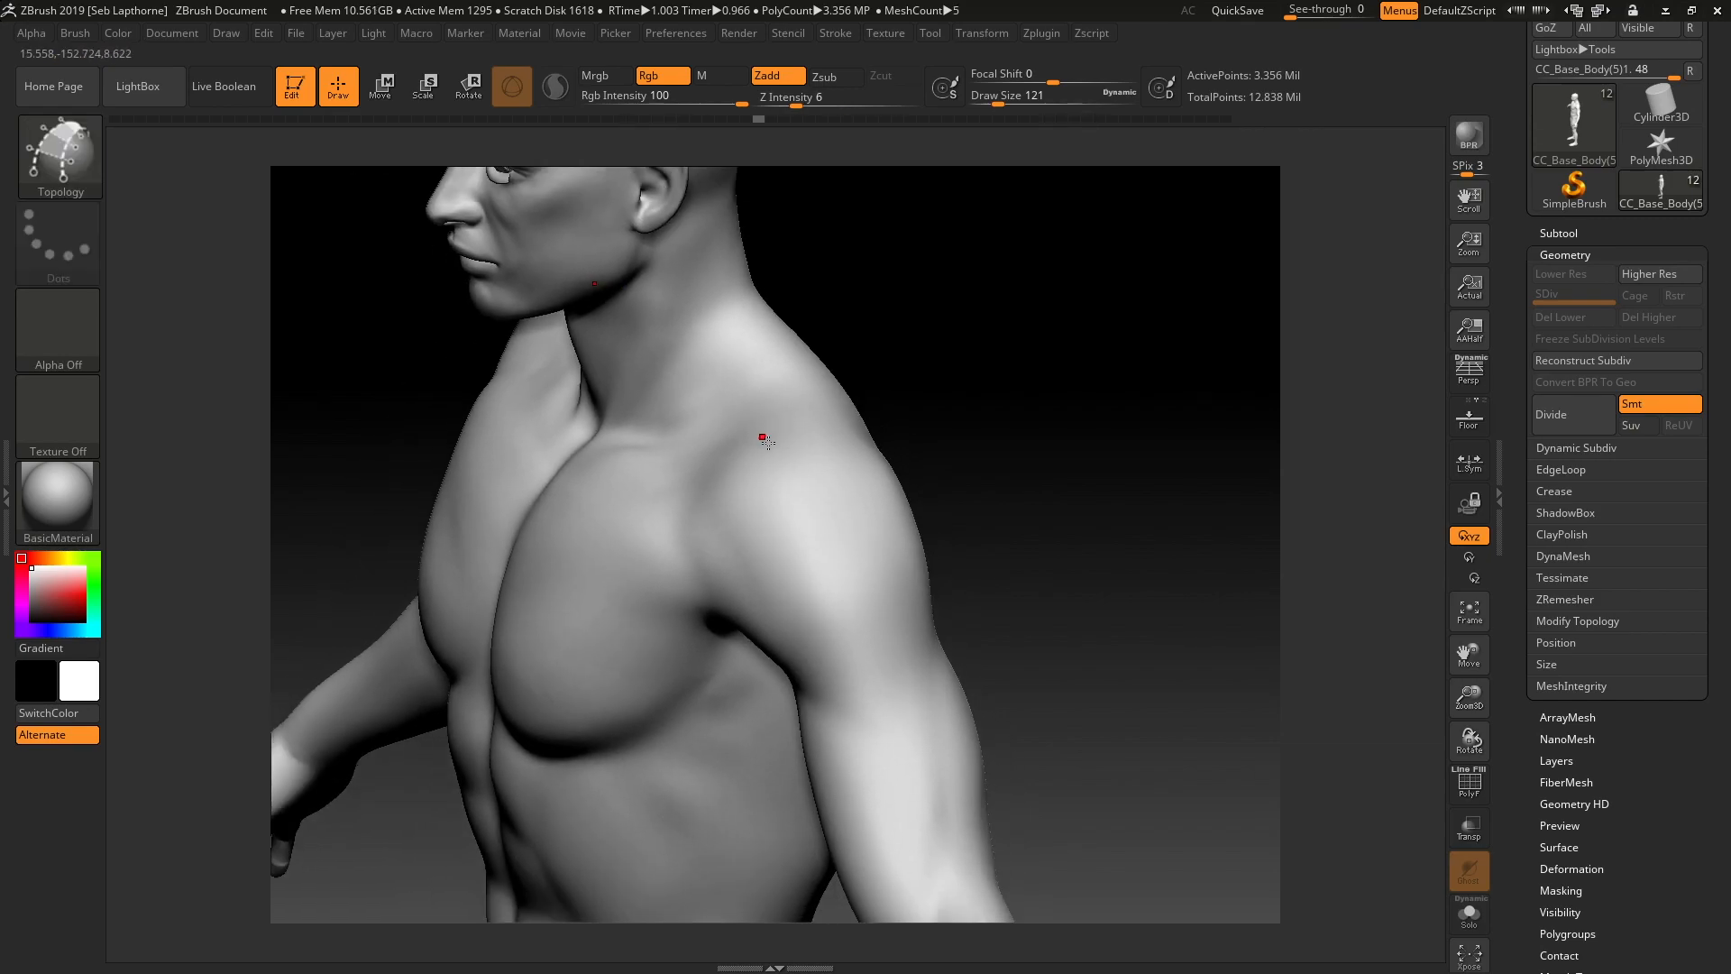
mouse_move(761, 449)
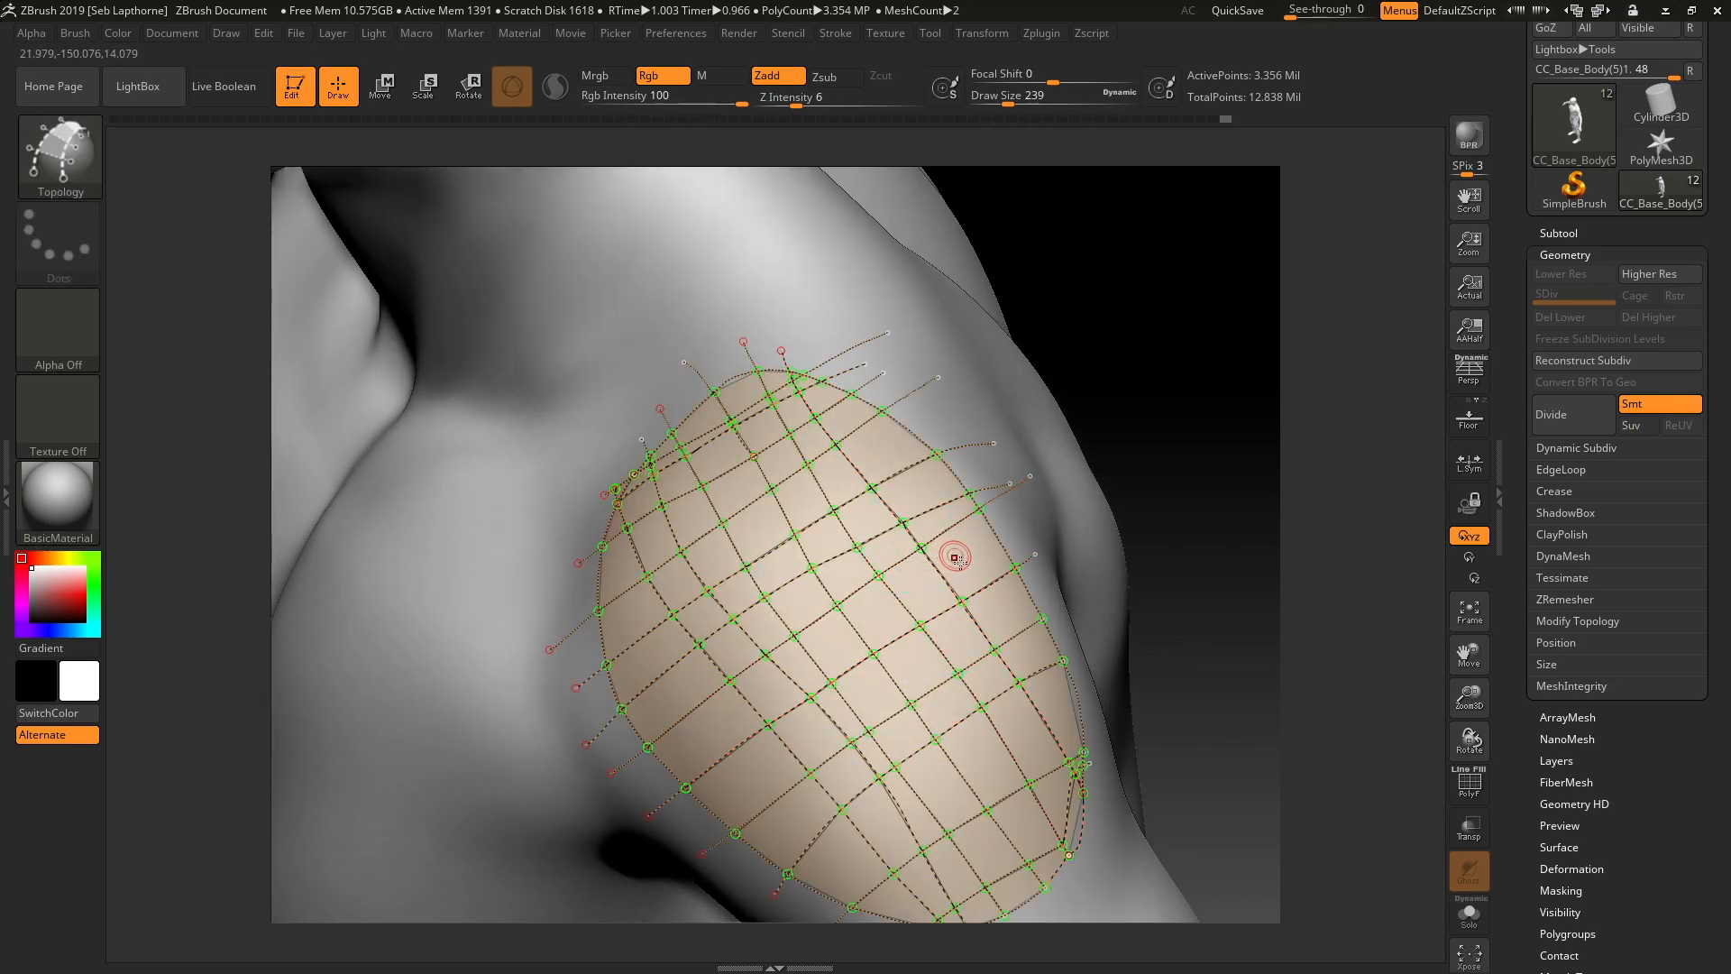
mouse_move(965, 566)
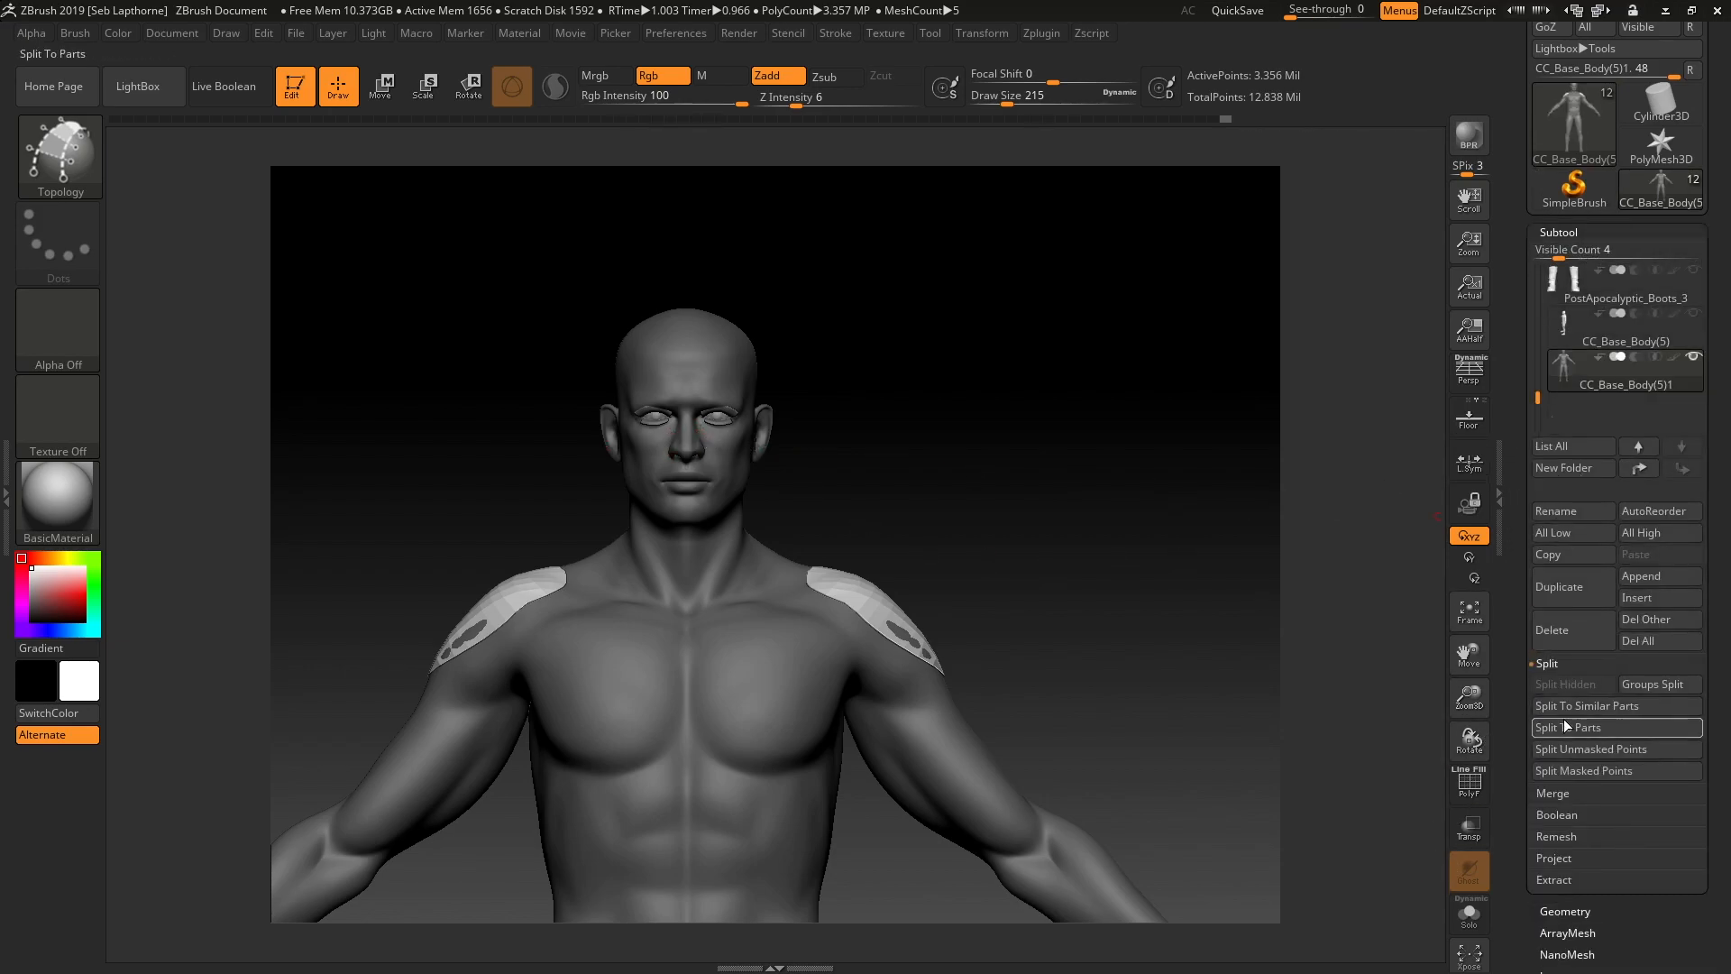
mouse_move(1615, 748)
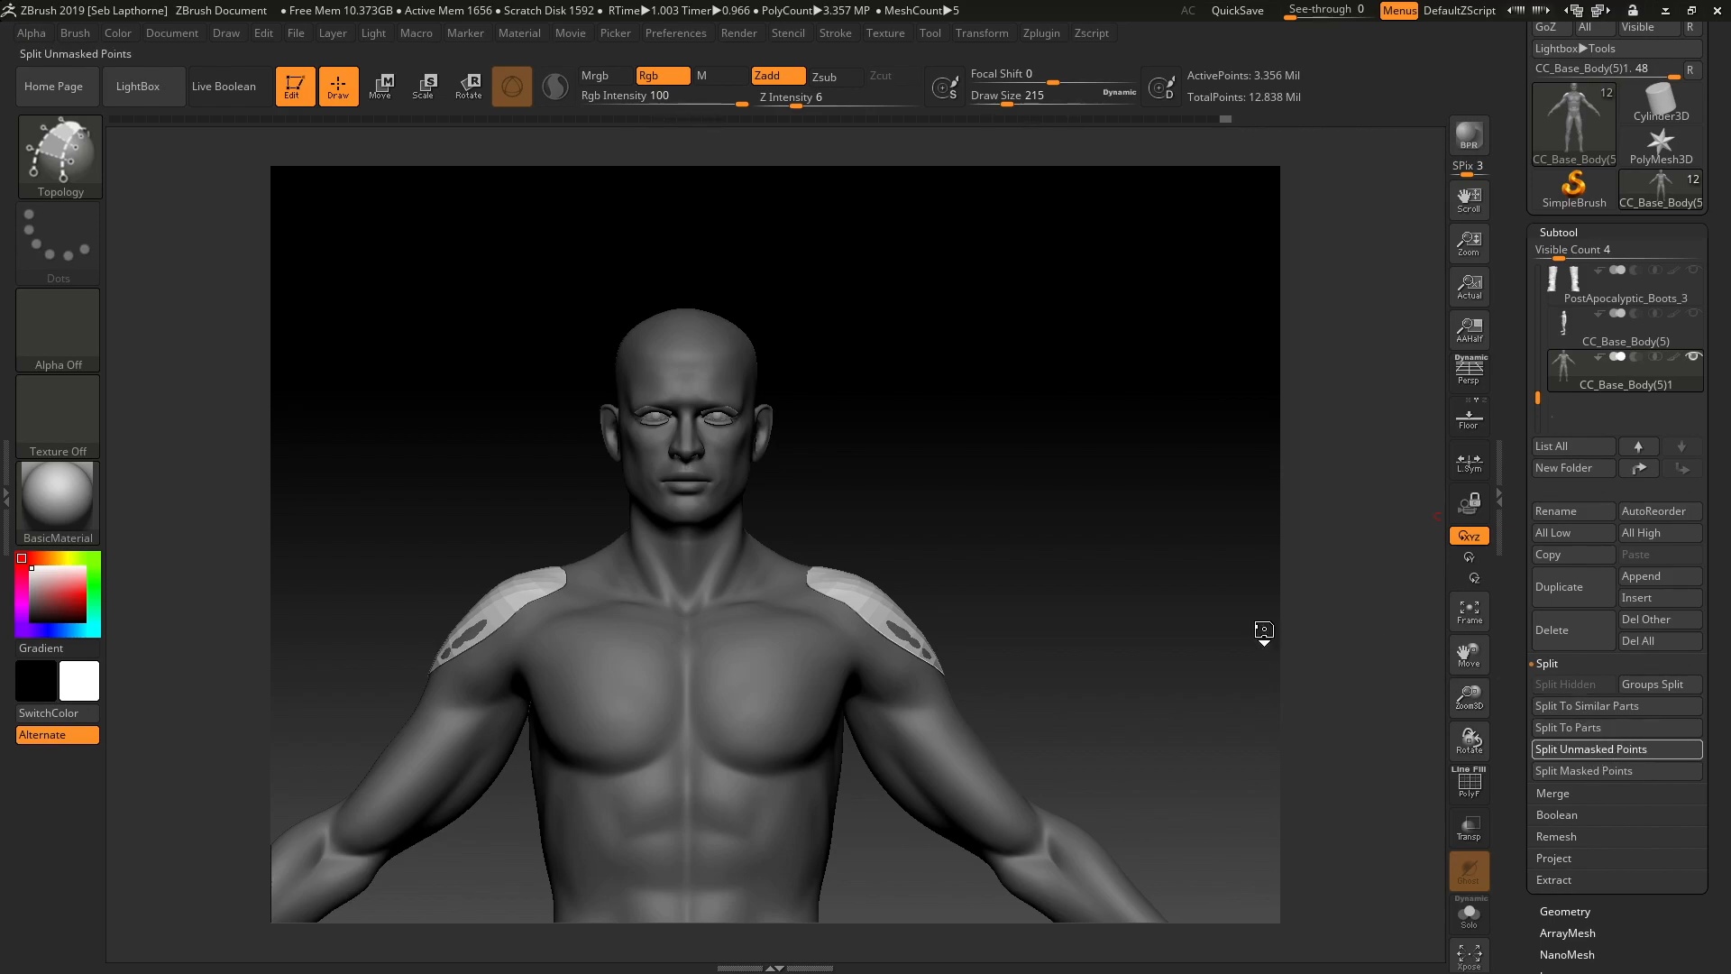
Step: Split unmasked points into CC_Base_Body(5)2, select it and view it in Solo
click(1590, 748)
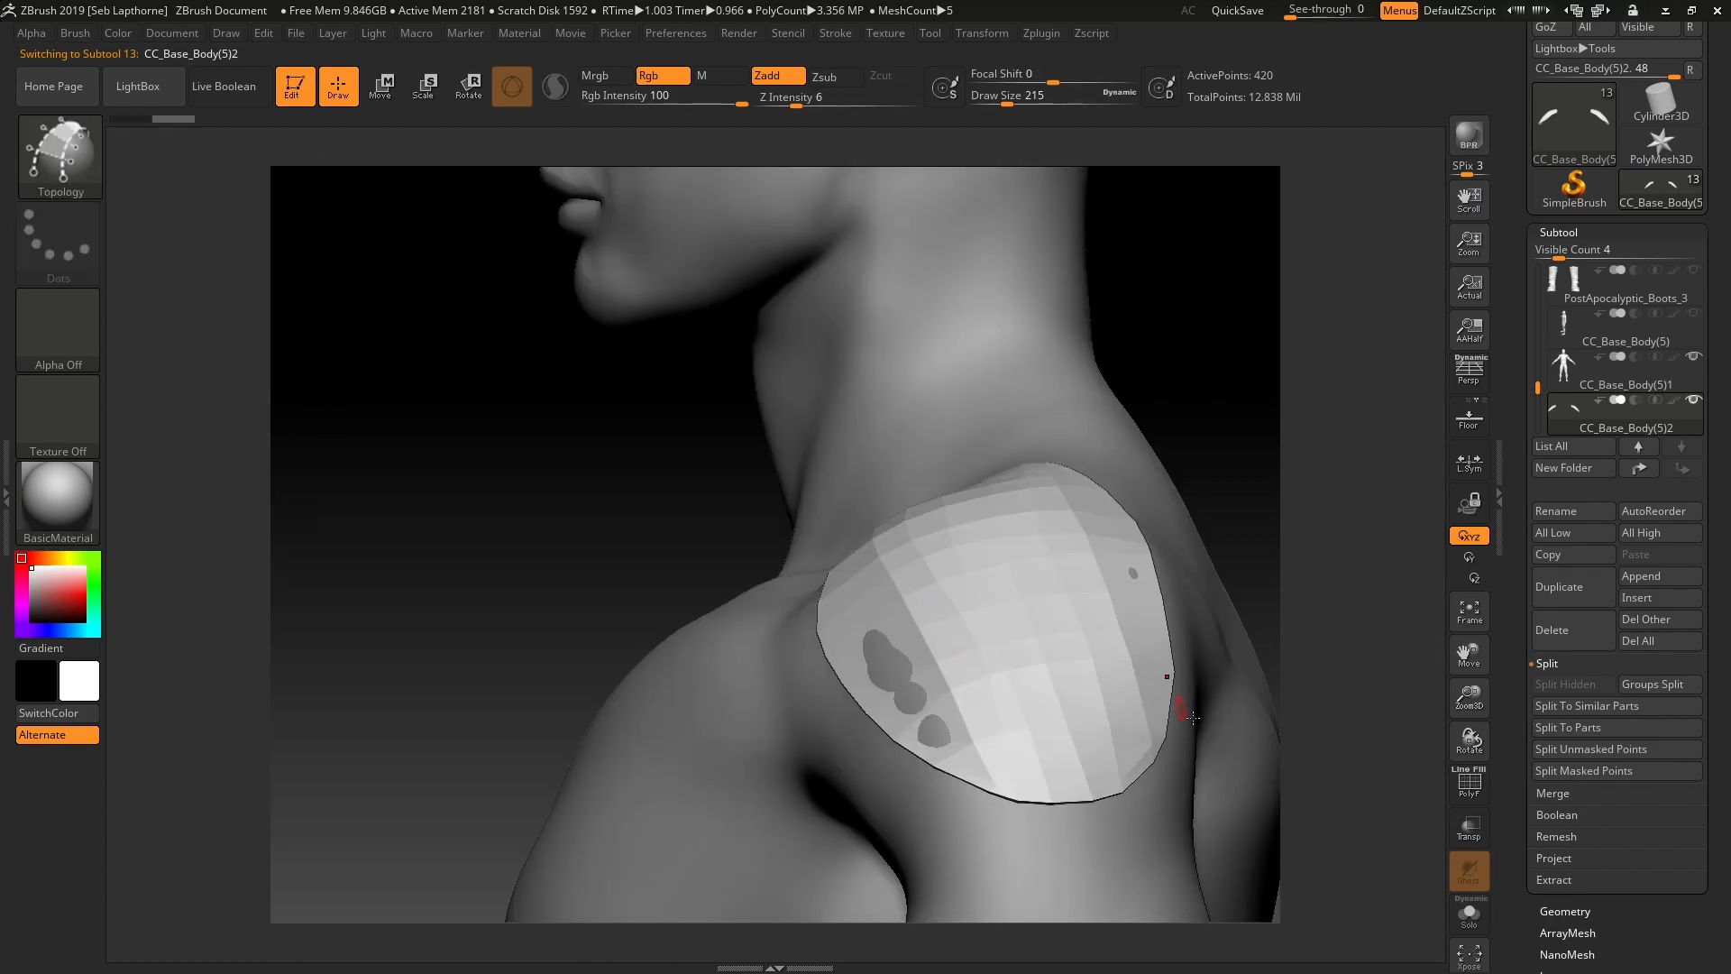
click(1468, 913)
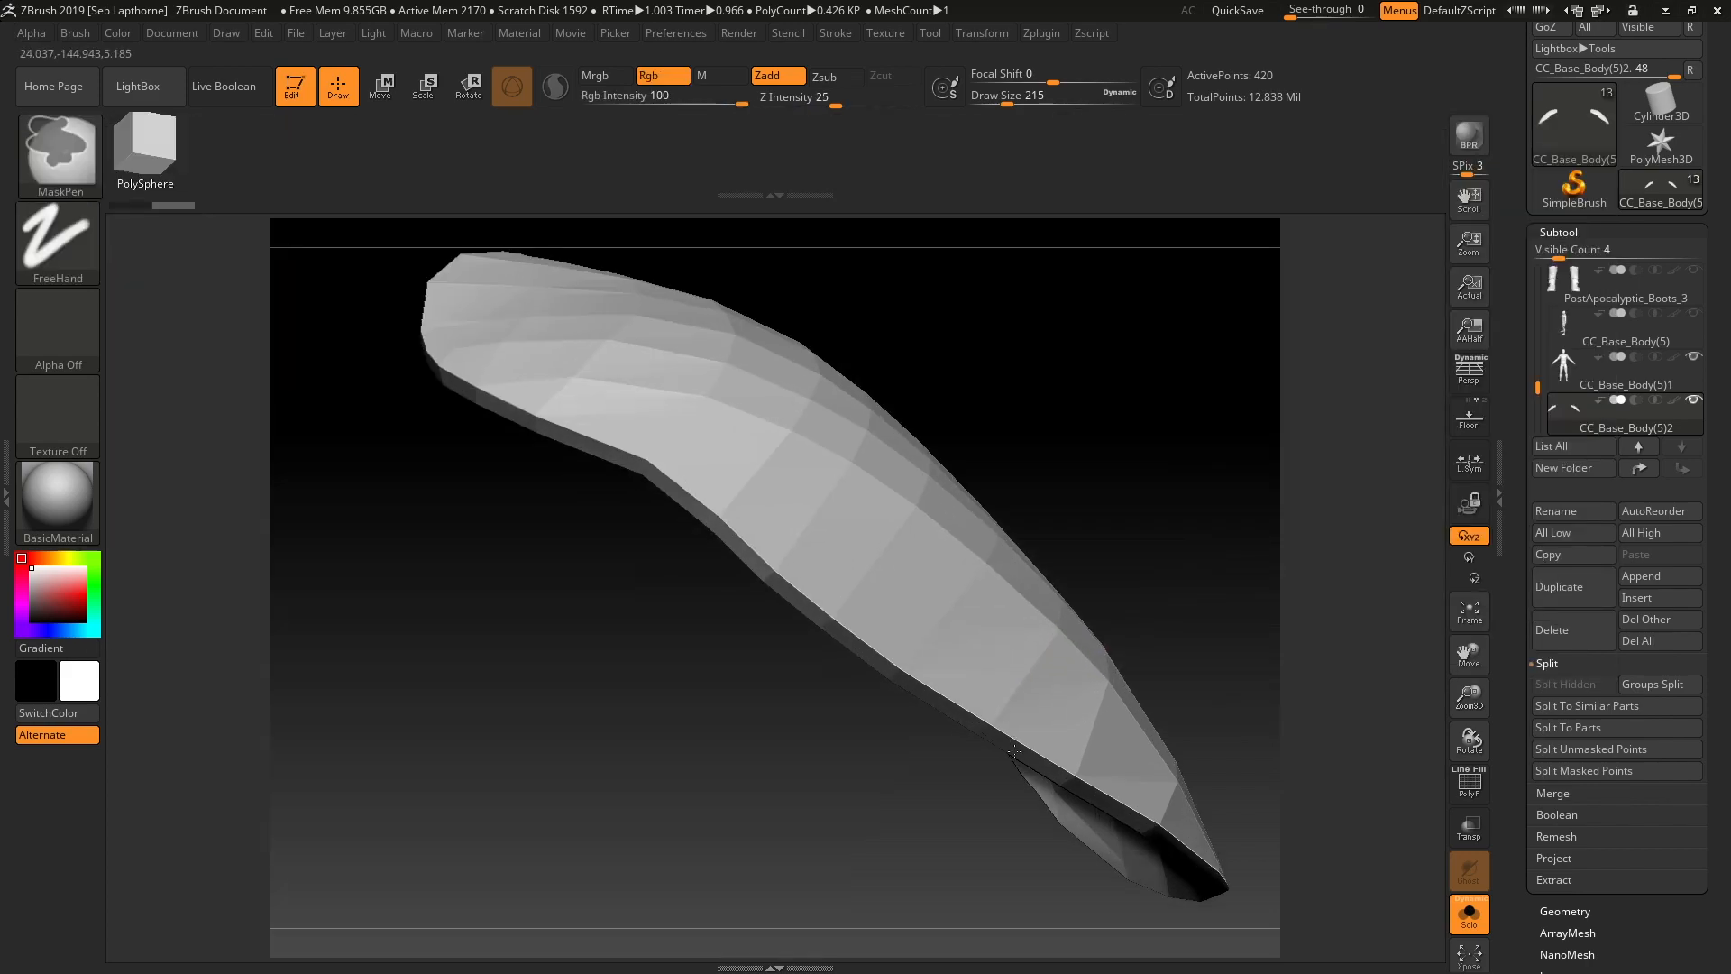
click(1469, 784)
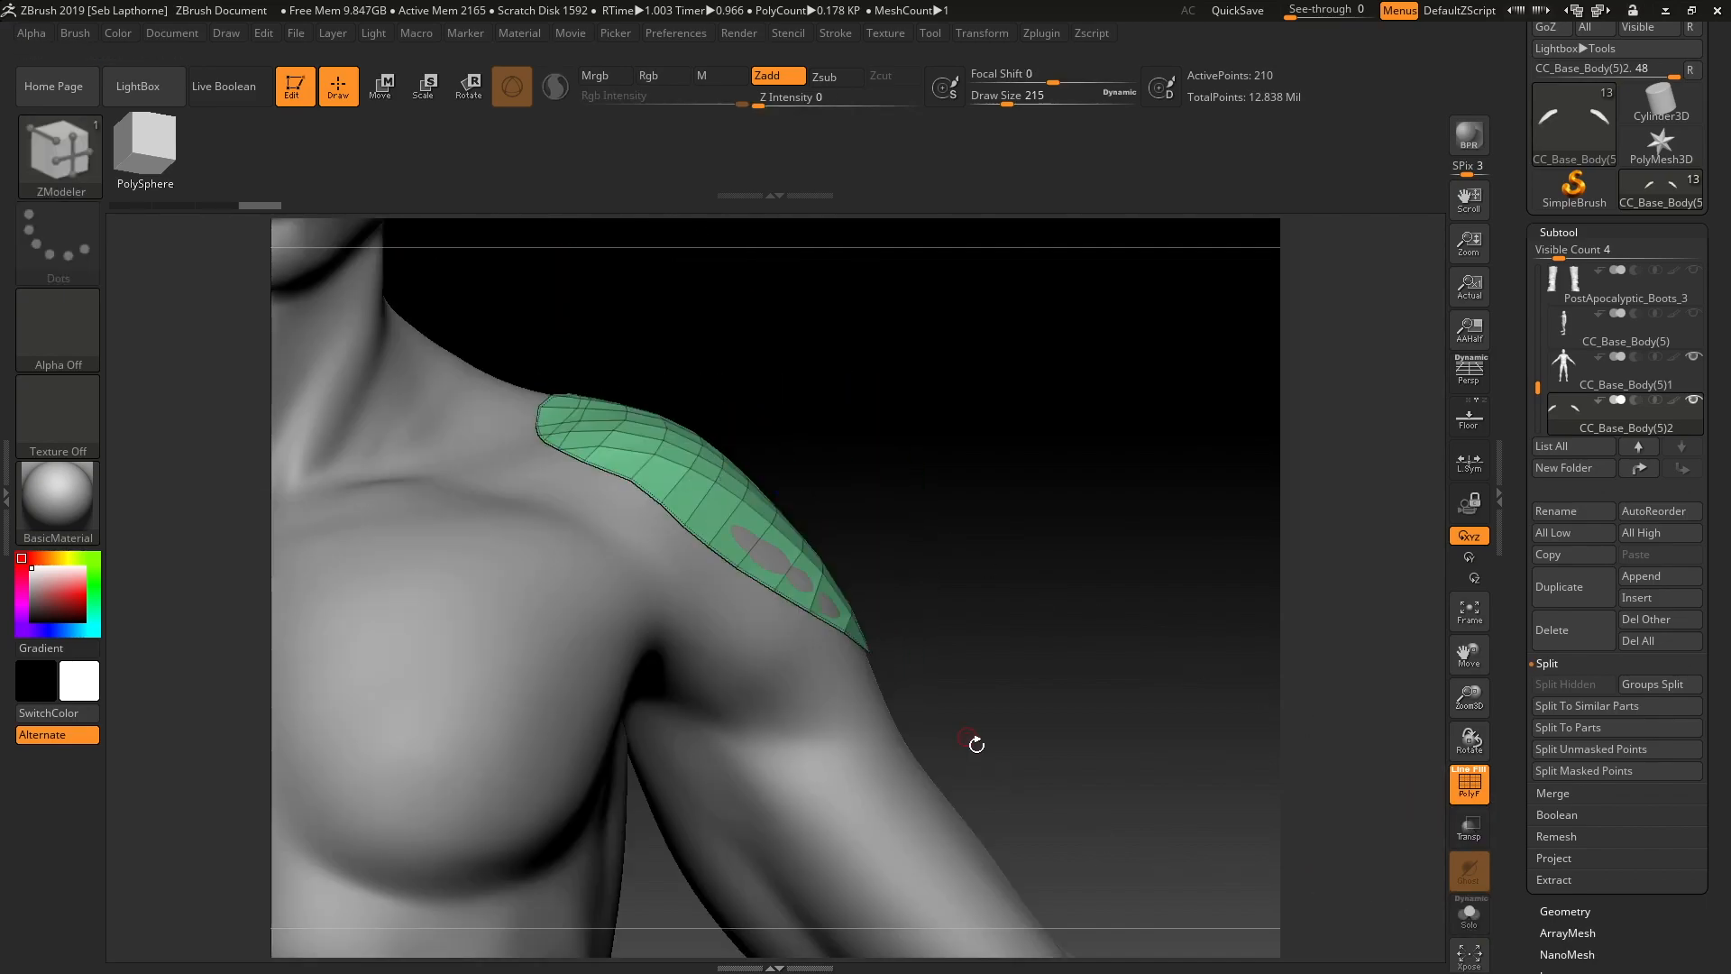
Step: Switch to a different sculpting brush, then Divide the pad into a smooth curved shell
click(510, 87)
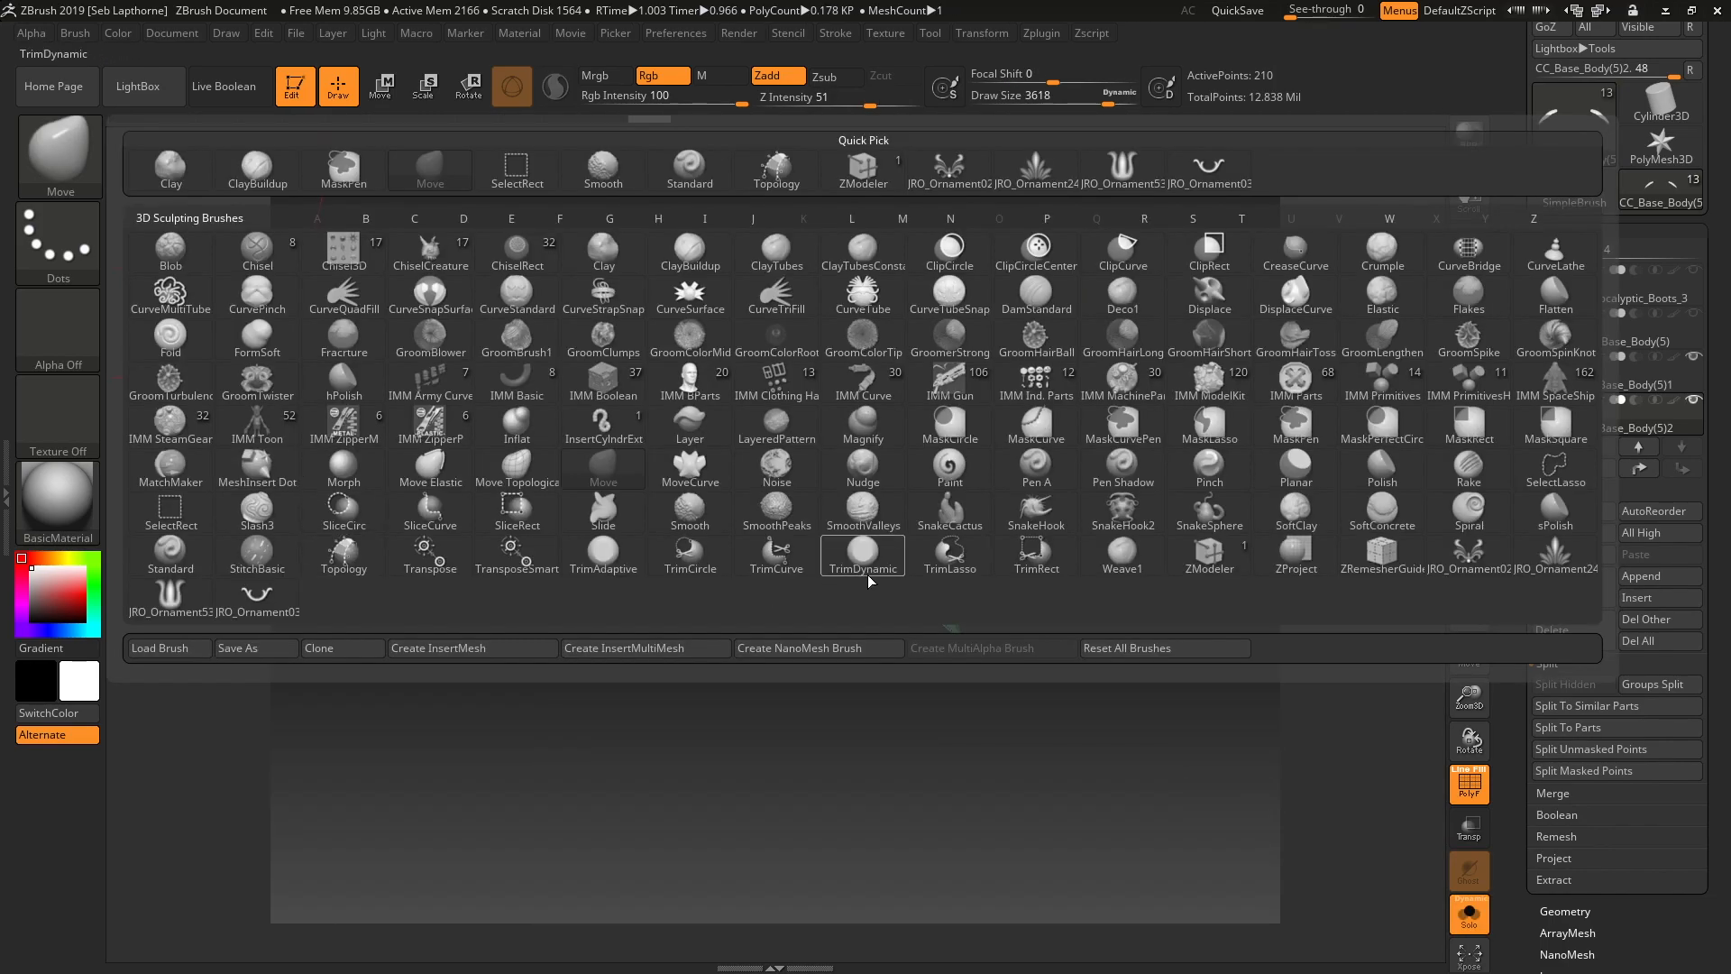
click(862, 555)
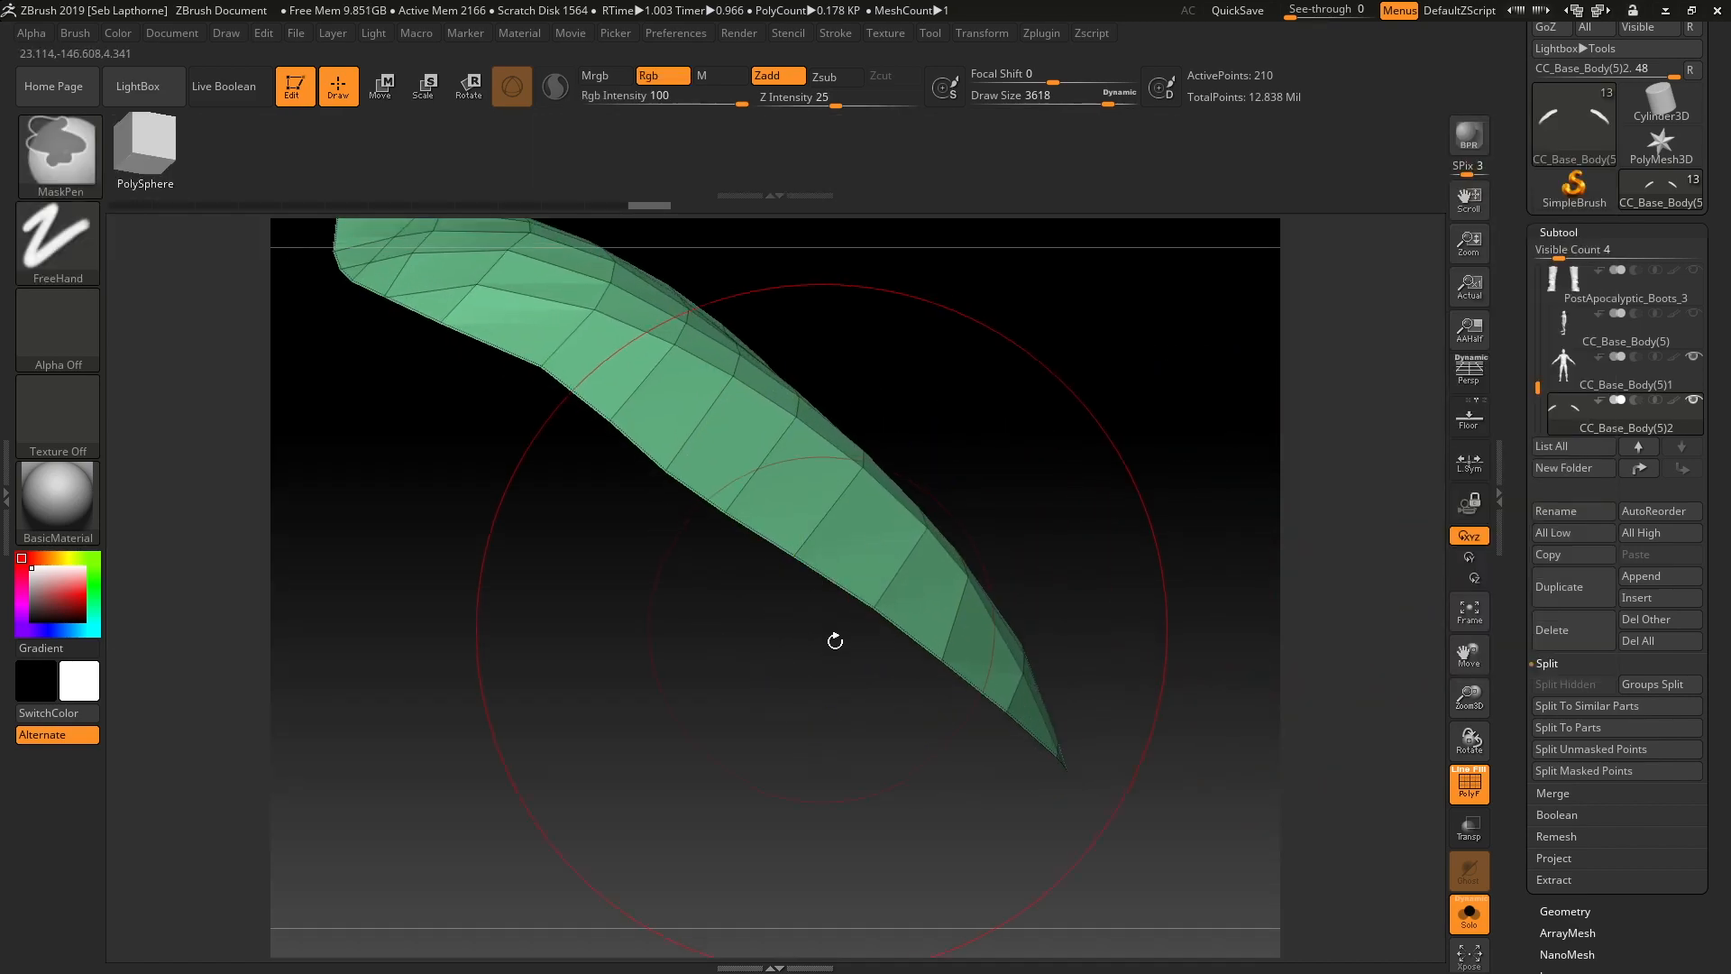
click(836, 640)
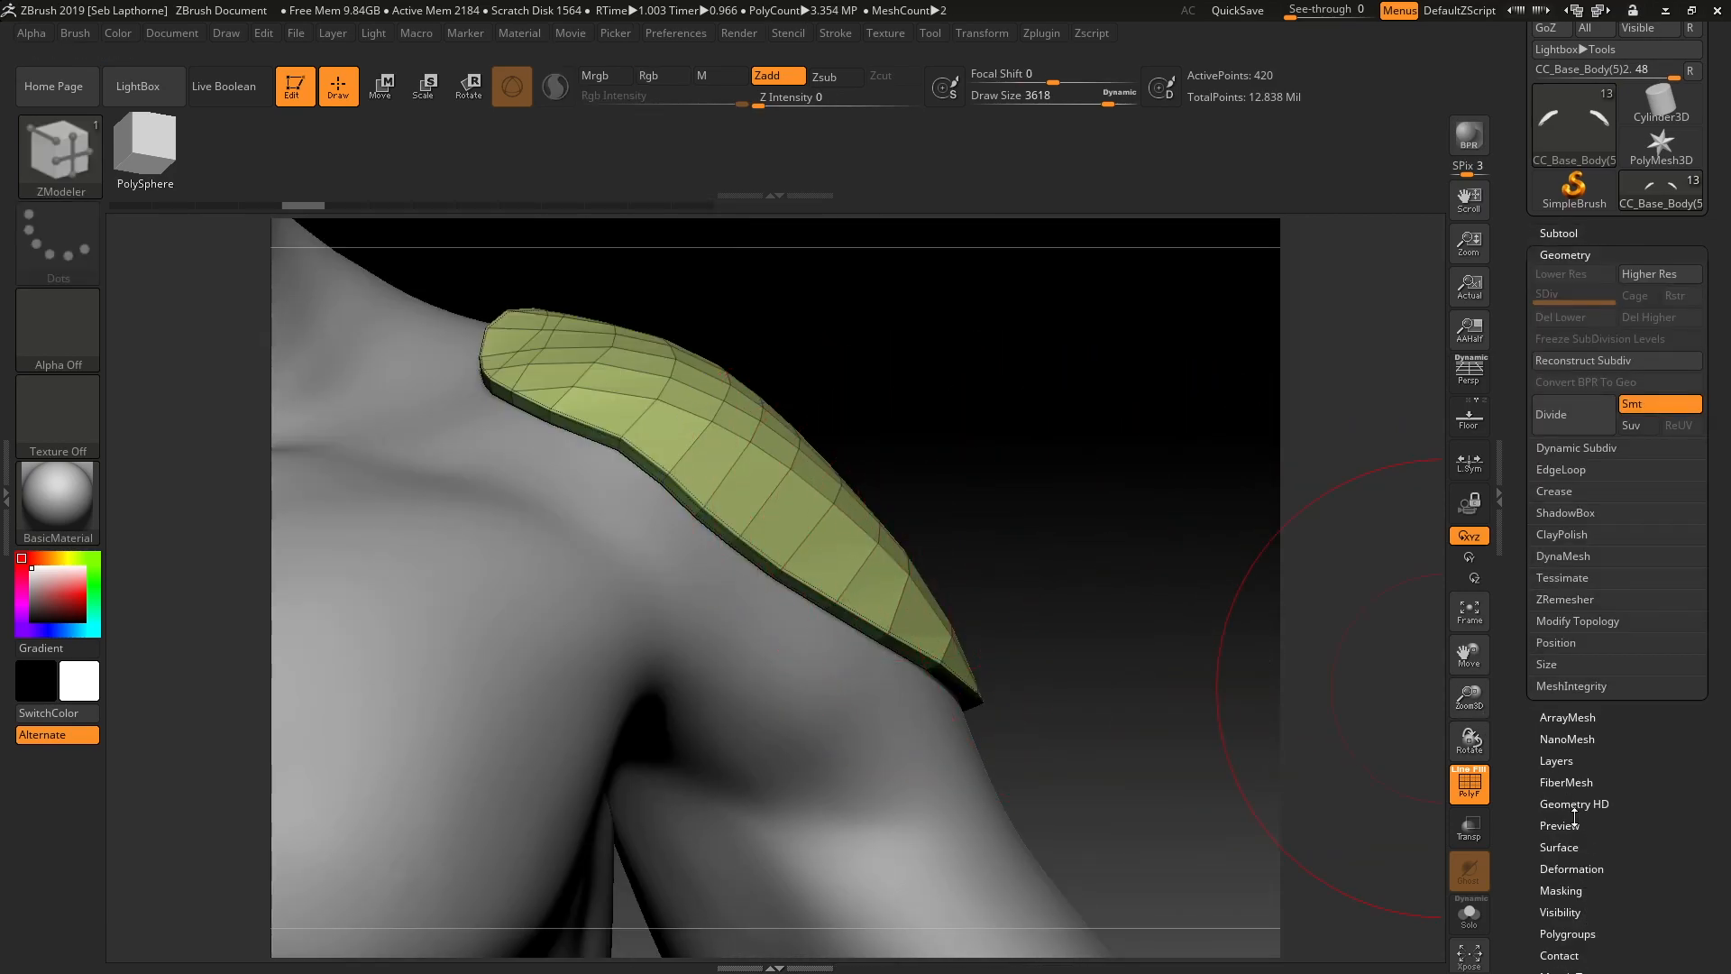
click(1550, 414)
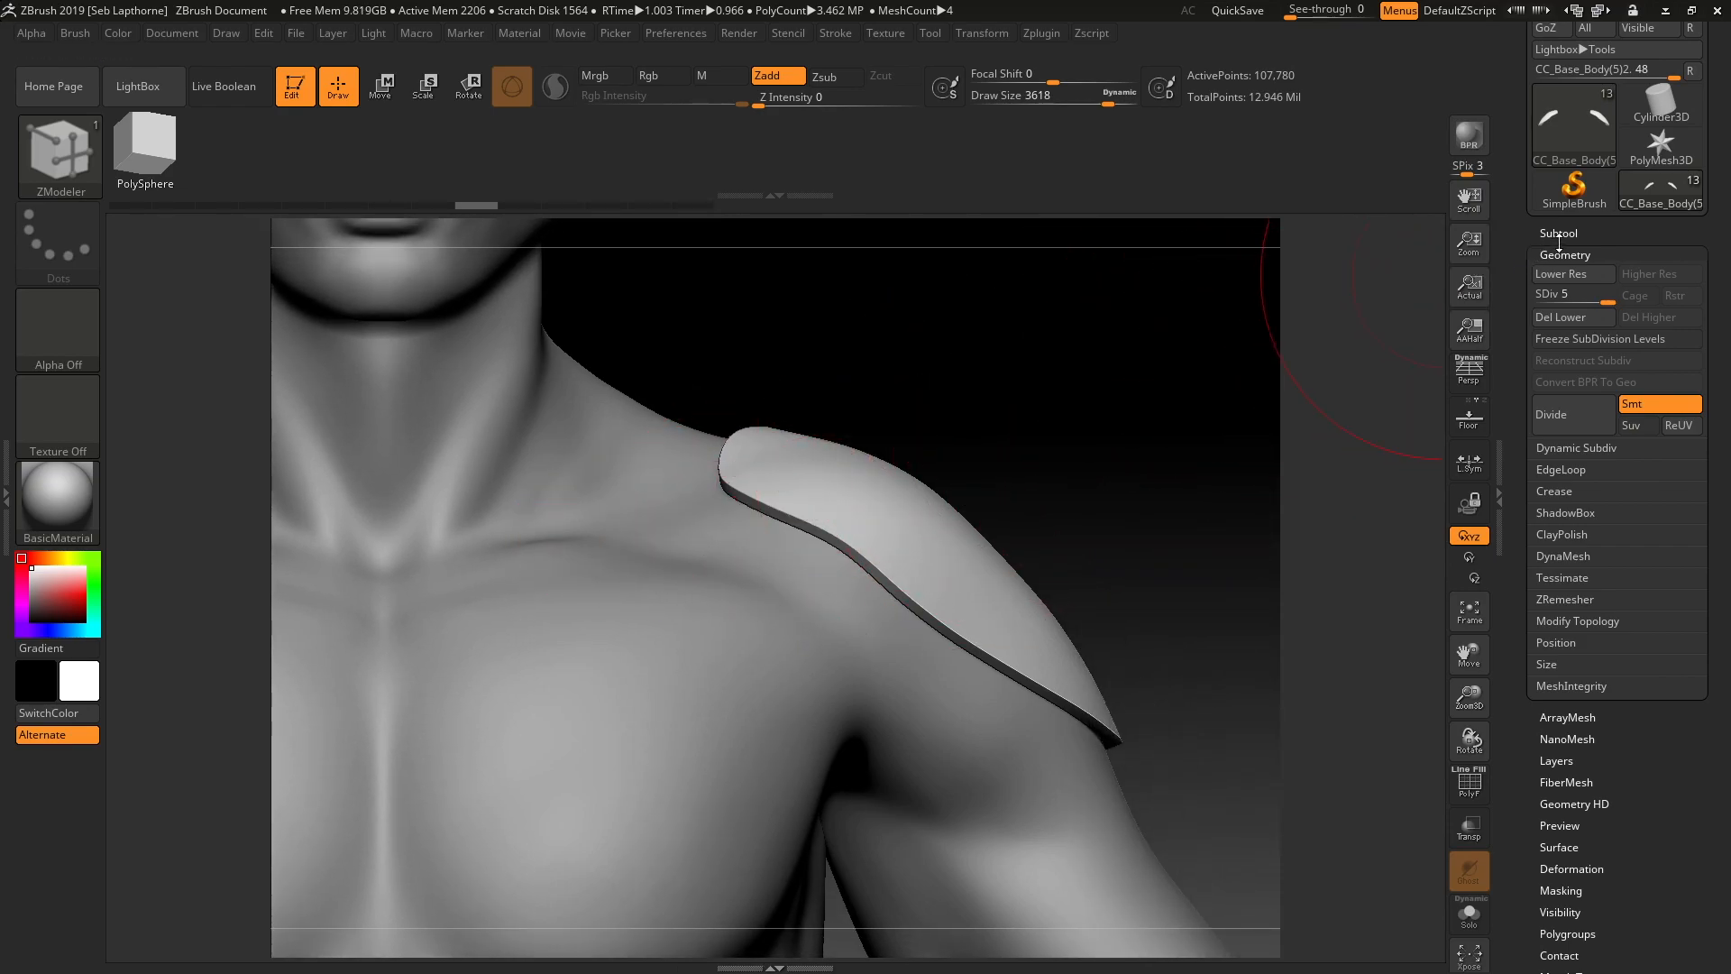
Step: Delete the pad's subdivision levels, remove an edge loop, and build a rim with Polyloop
click(1556, 233)
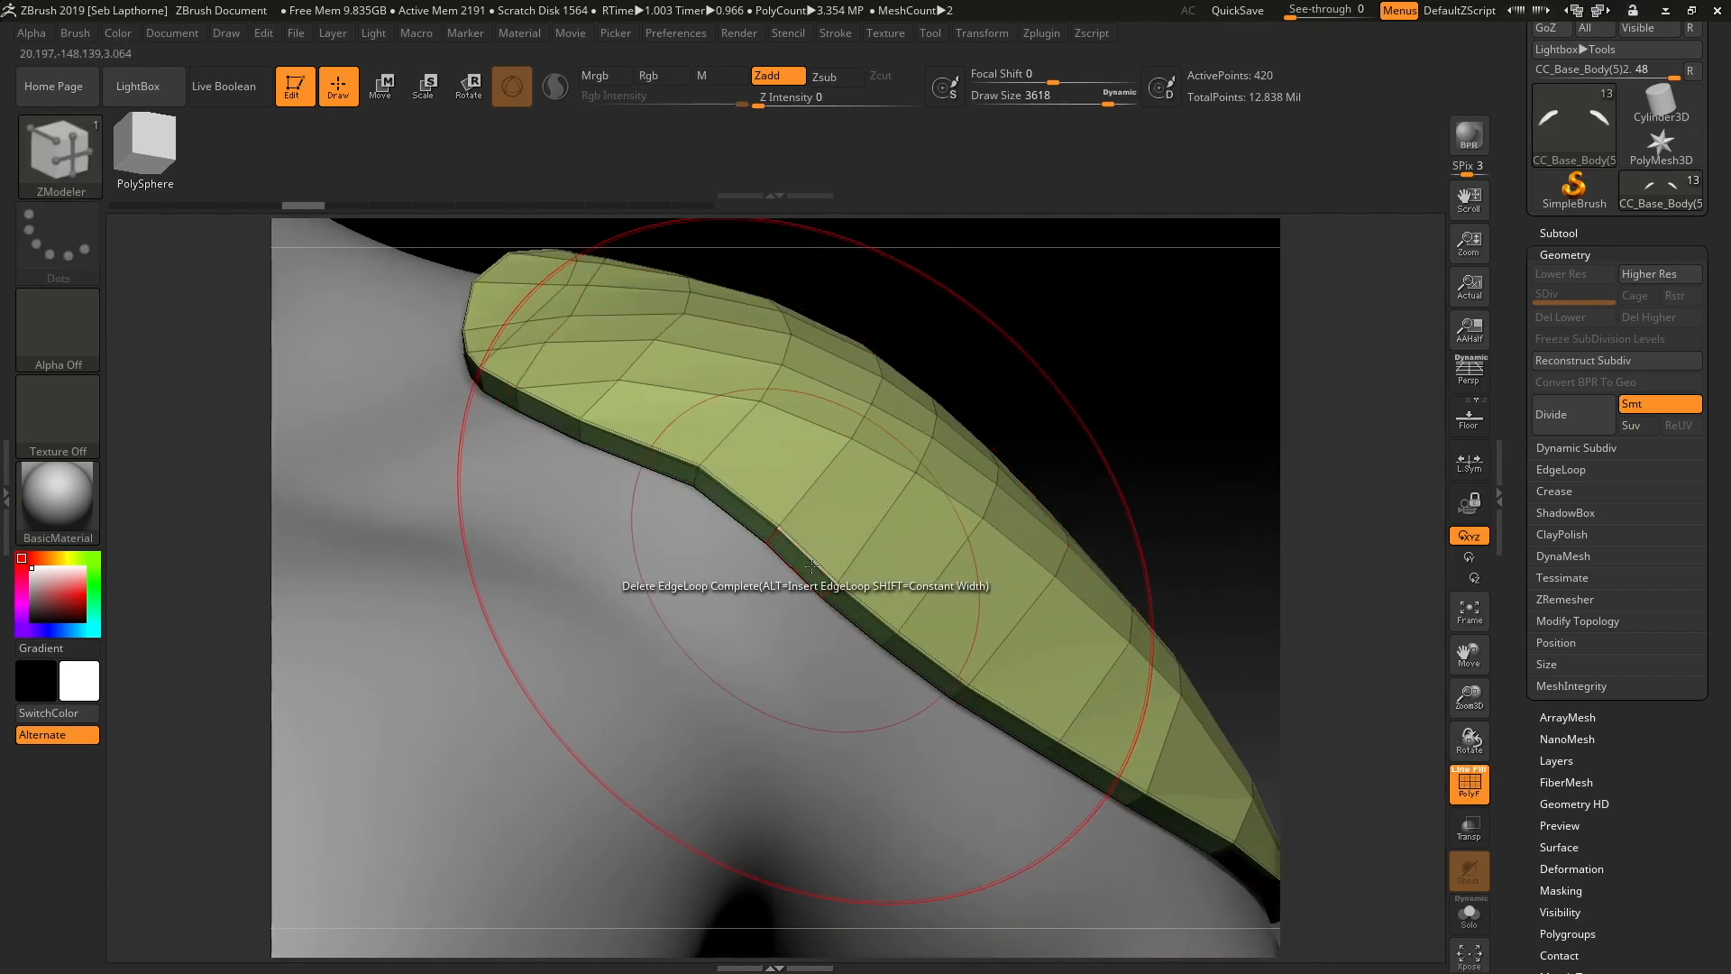
click(806, 568)
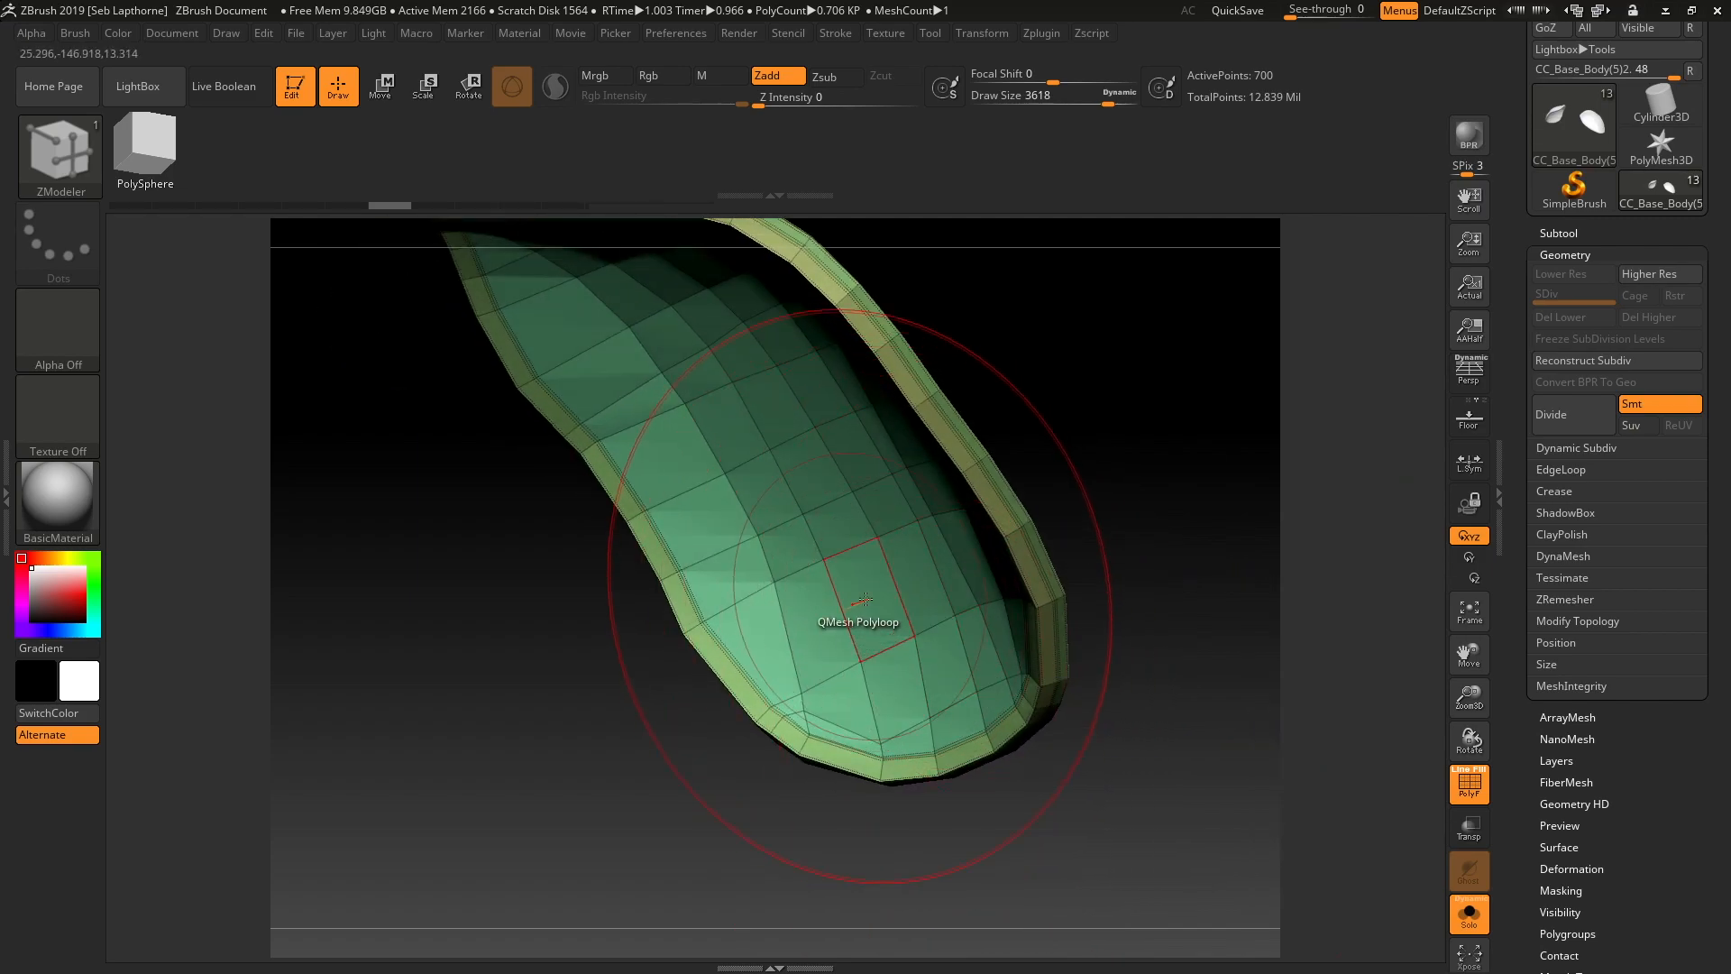
click(861, 618)
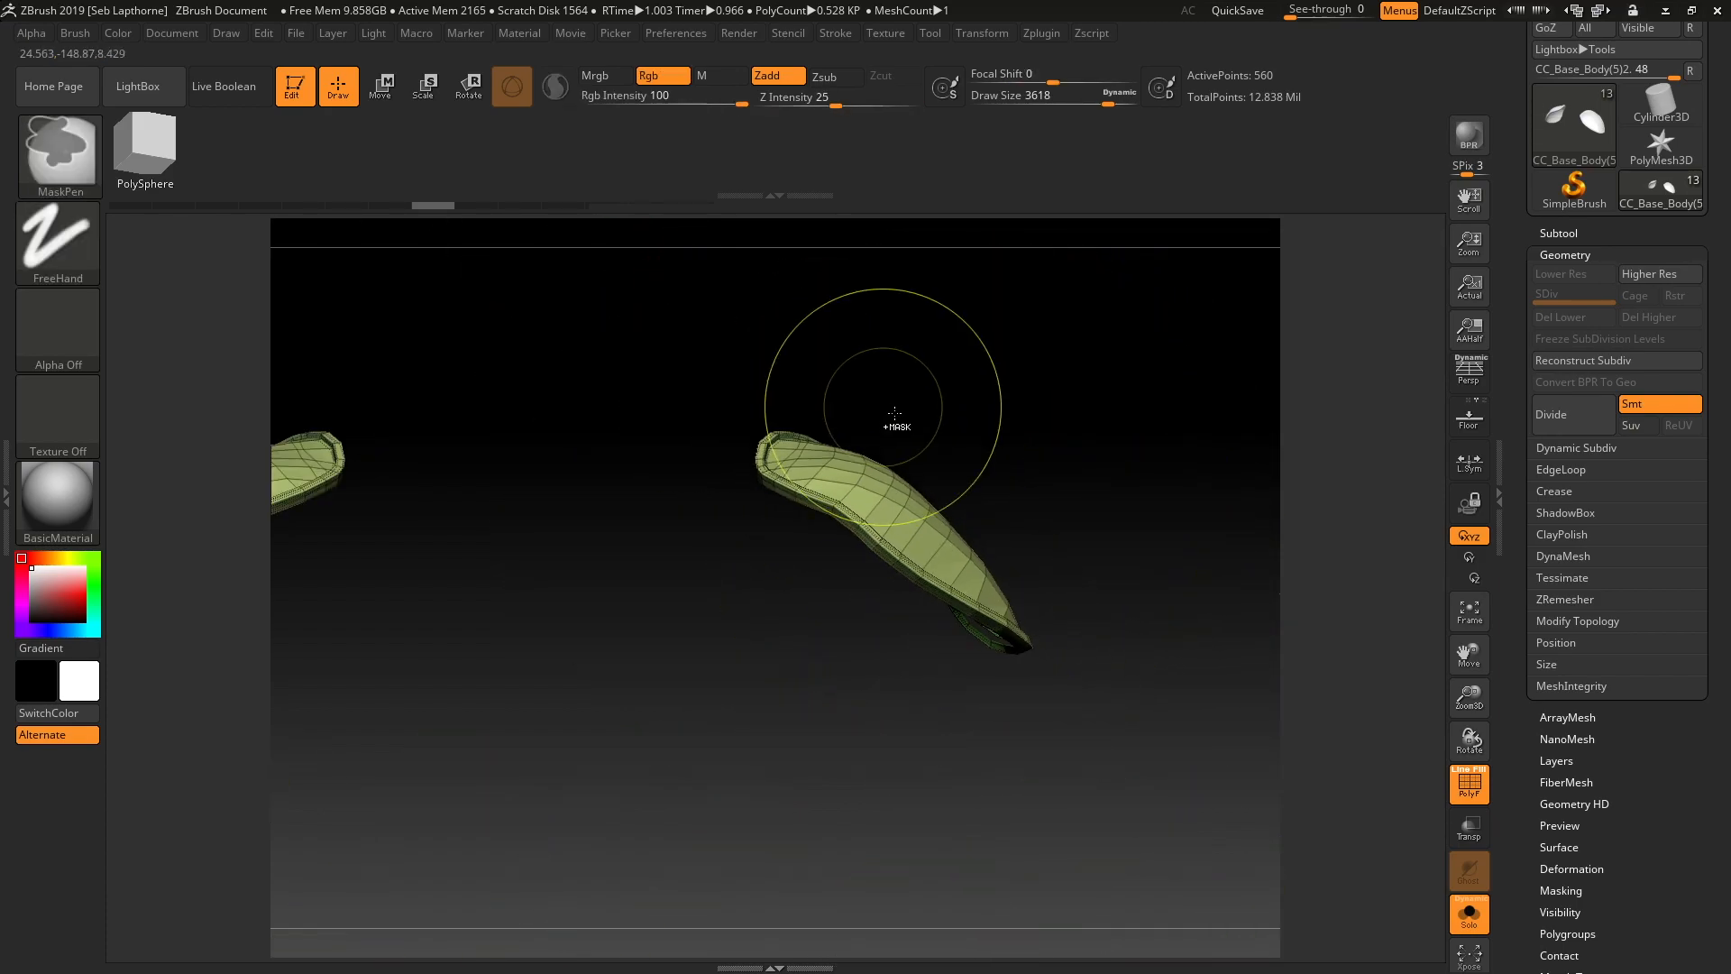
Step: Choose EdgeLoop Complete deletion, then subdivide both shoulder pads two more levels
click(1468, 914)
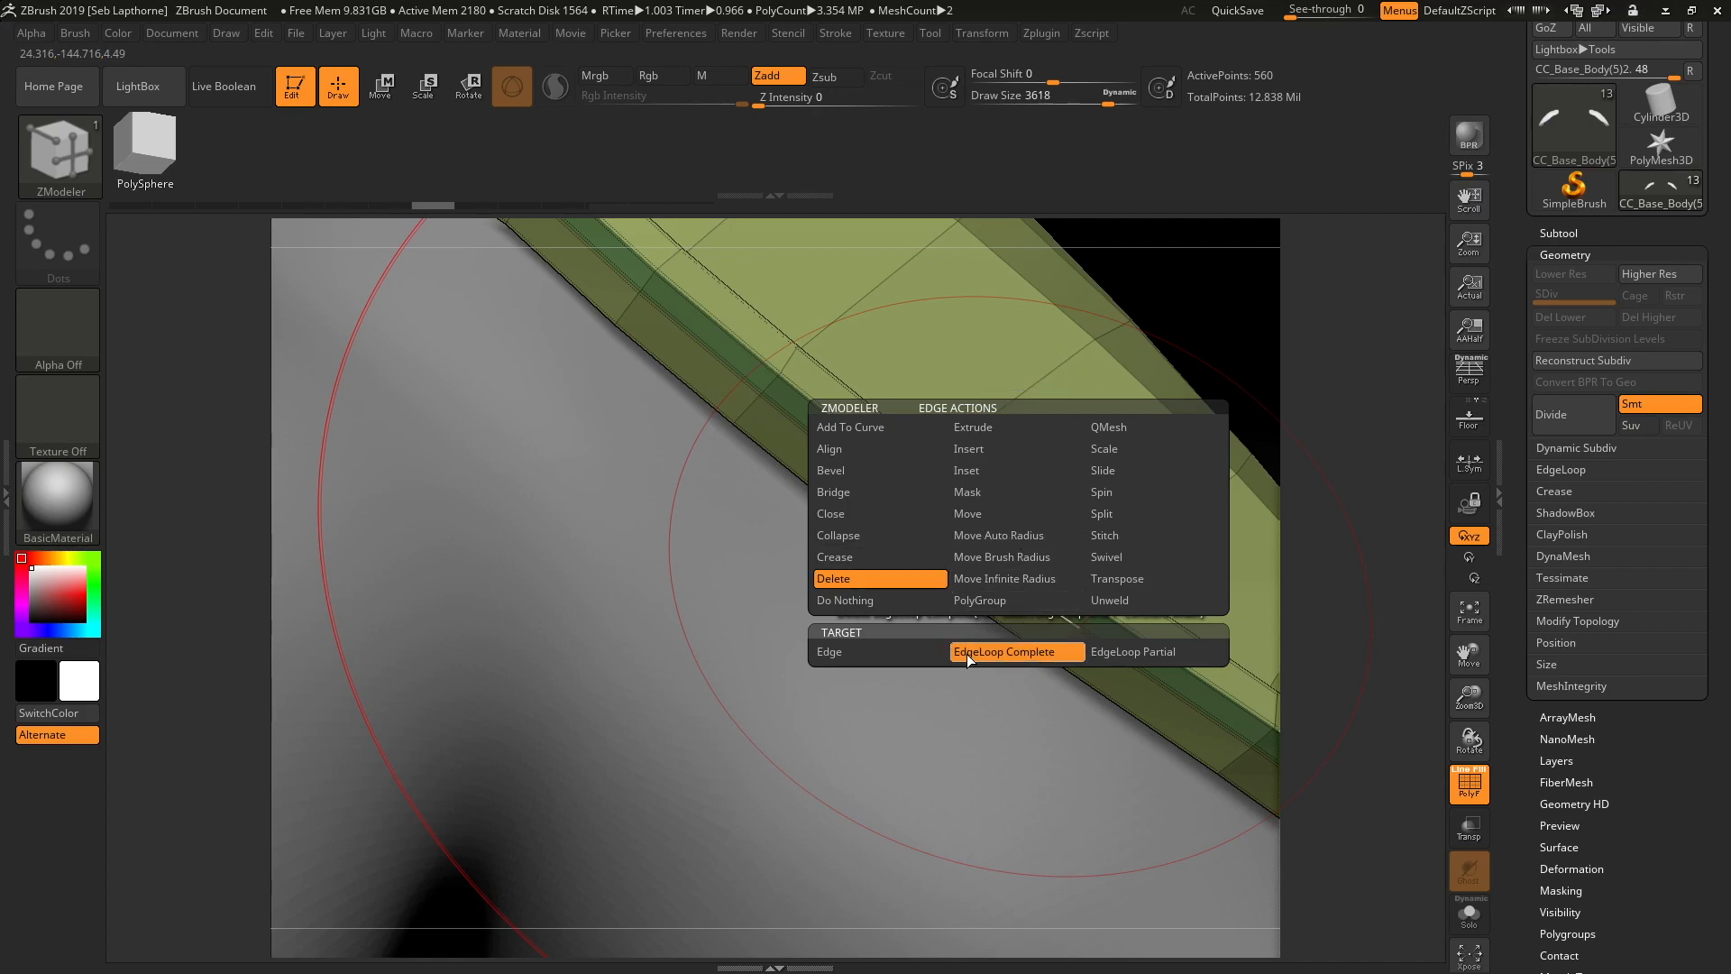
click(1016, 651)
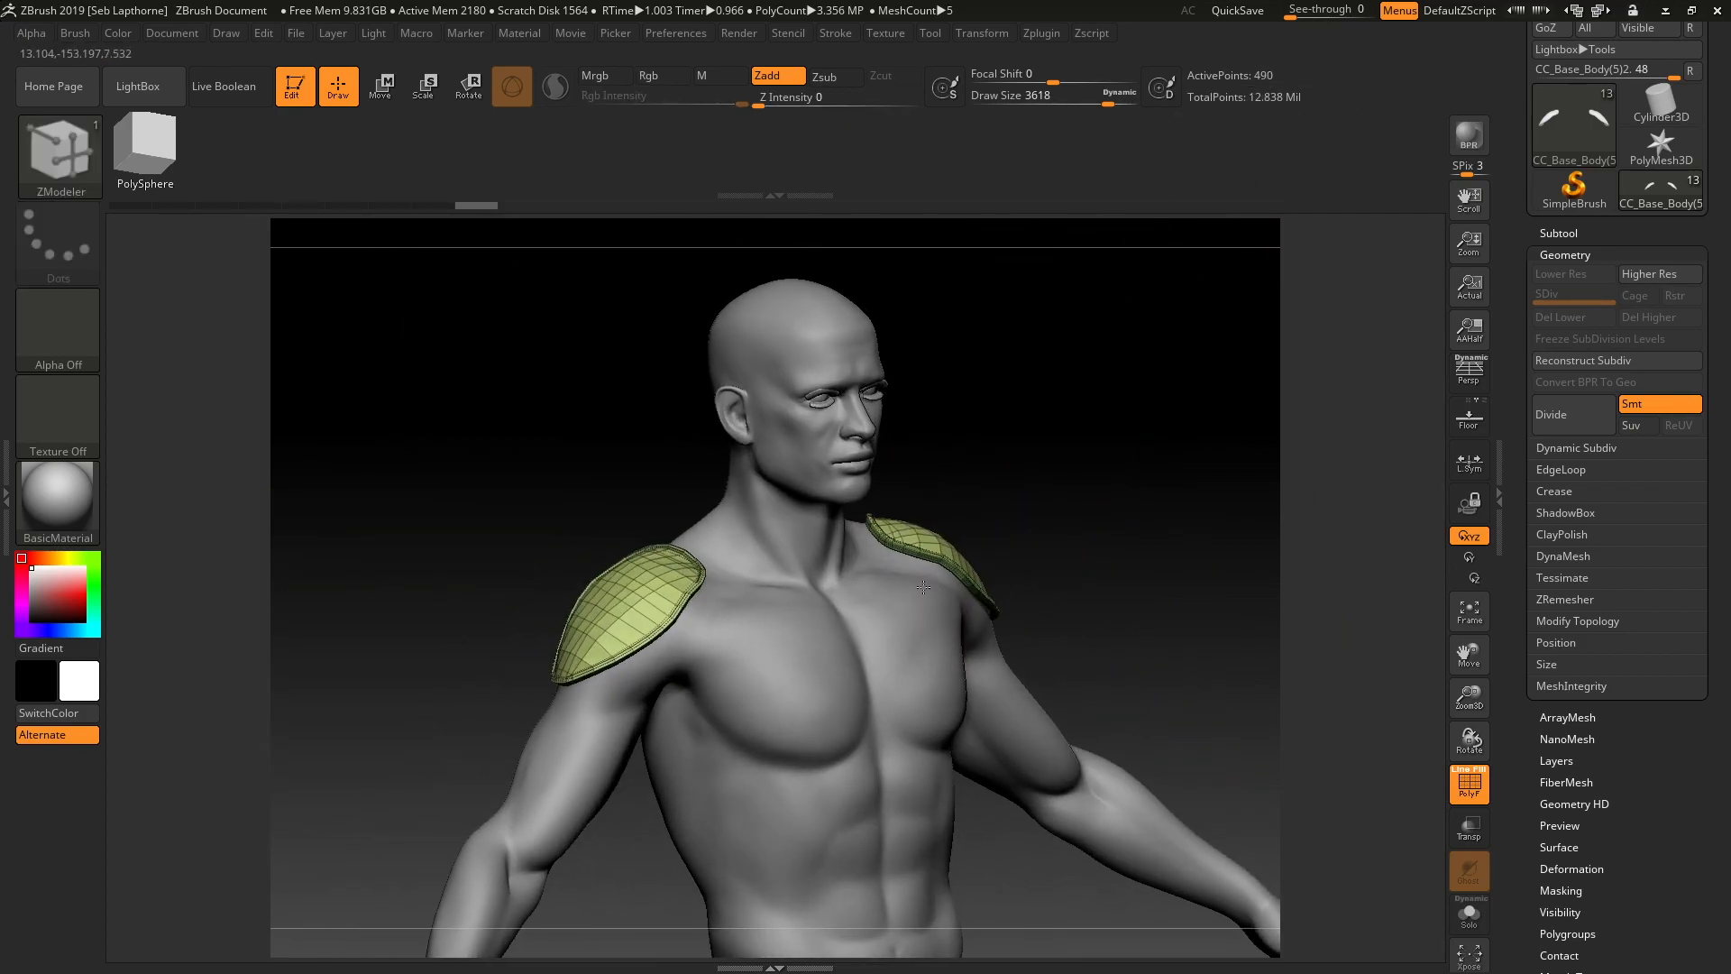
click(1550, 414)
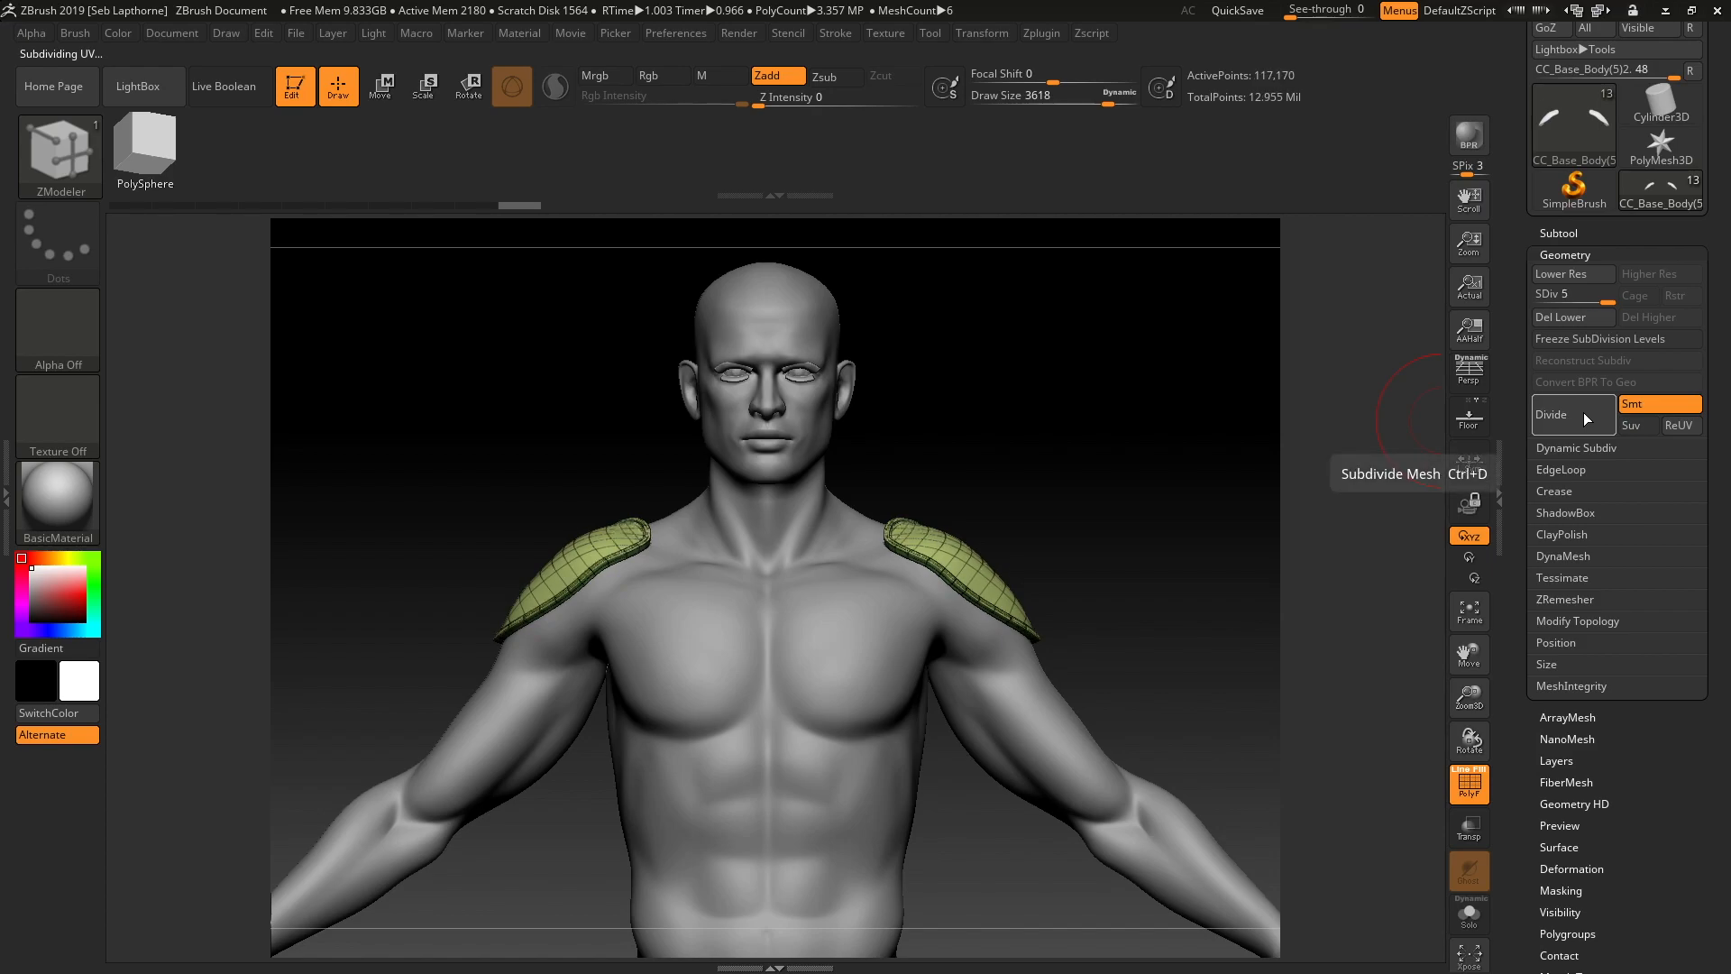
click(1551, 414)
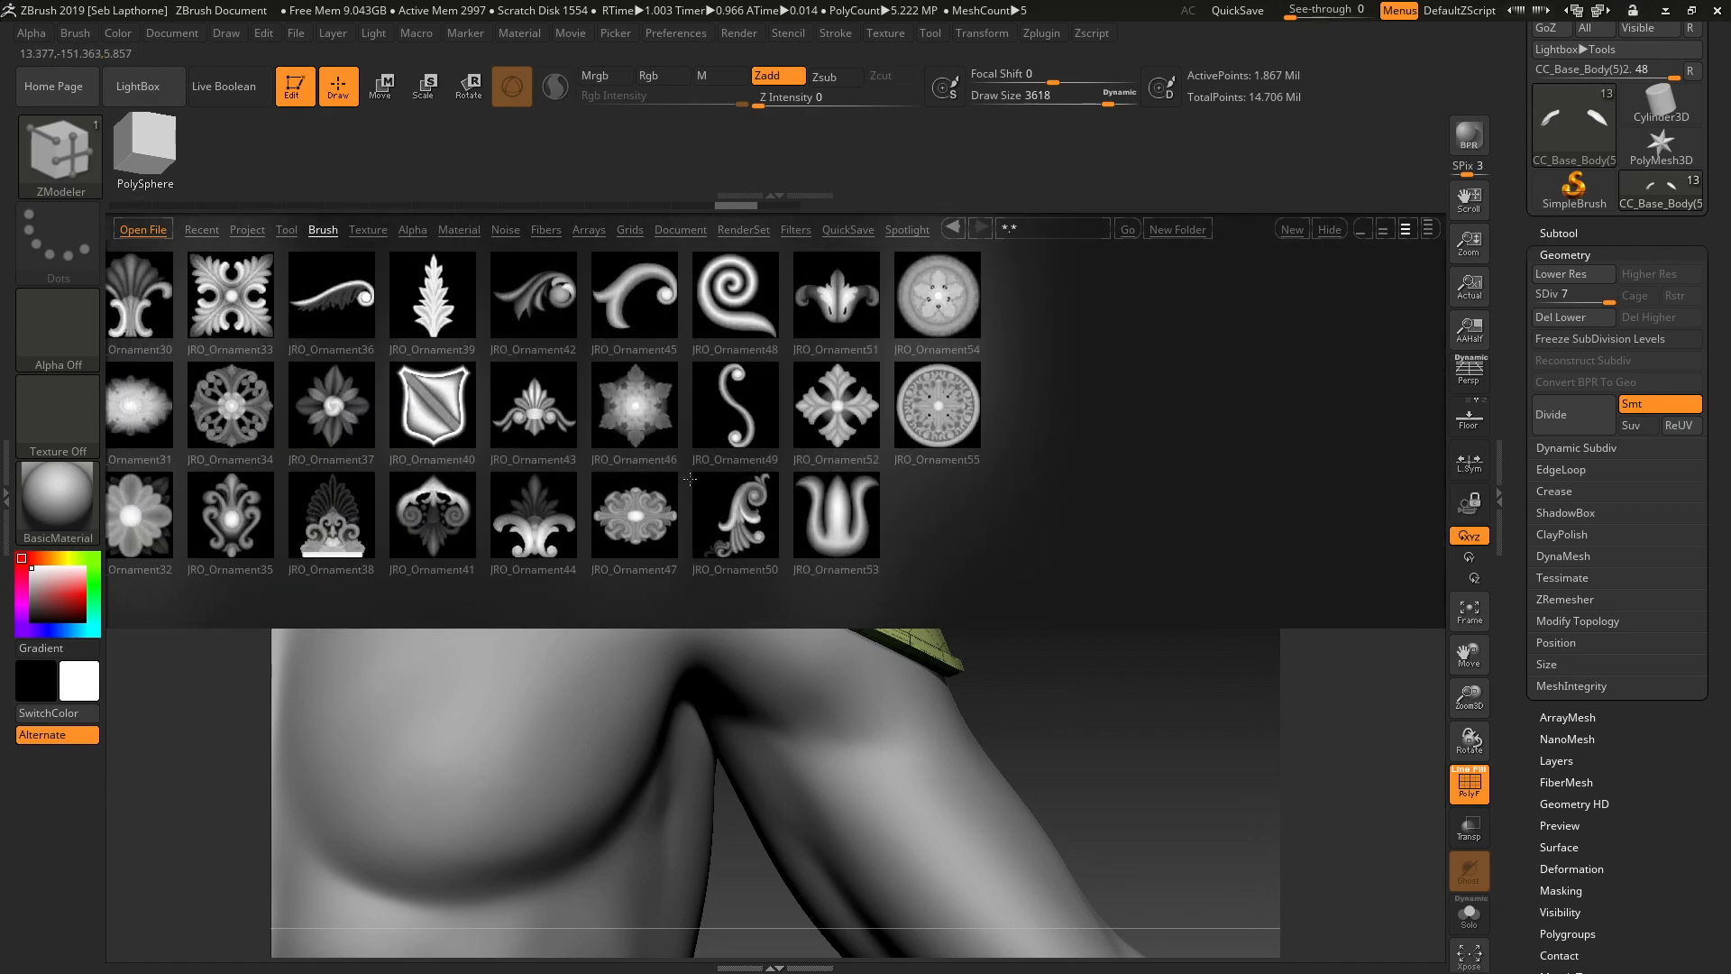
Step: Stamp JRO_Ornament32, undo the blocky result, and Divide the pad twice more
click(648, 513)
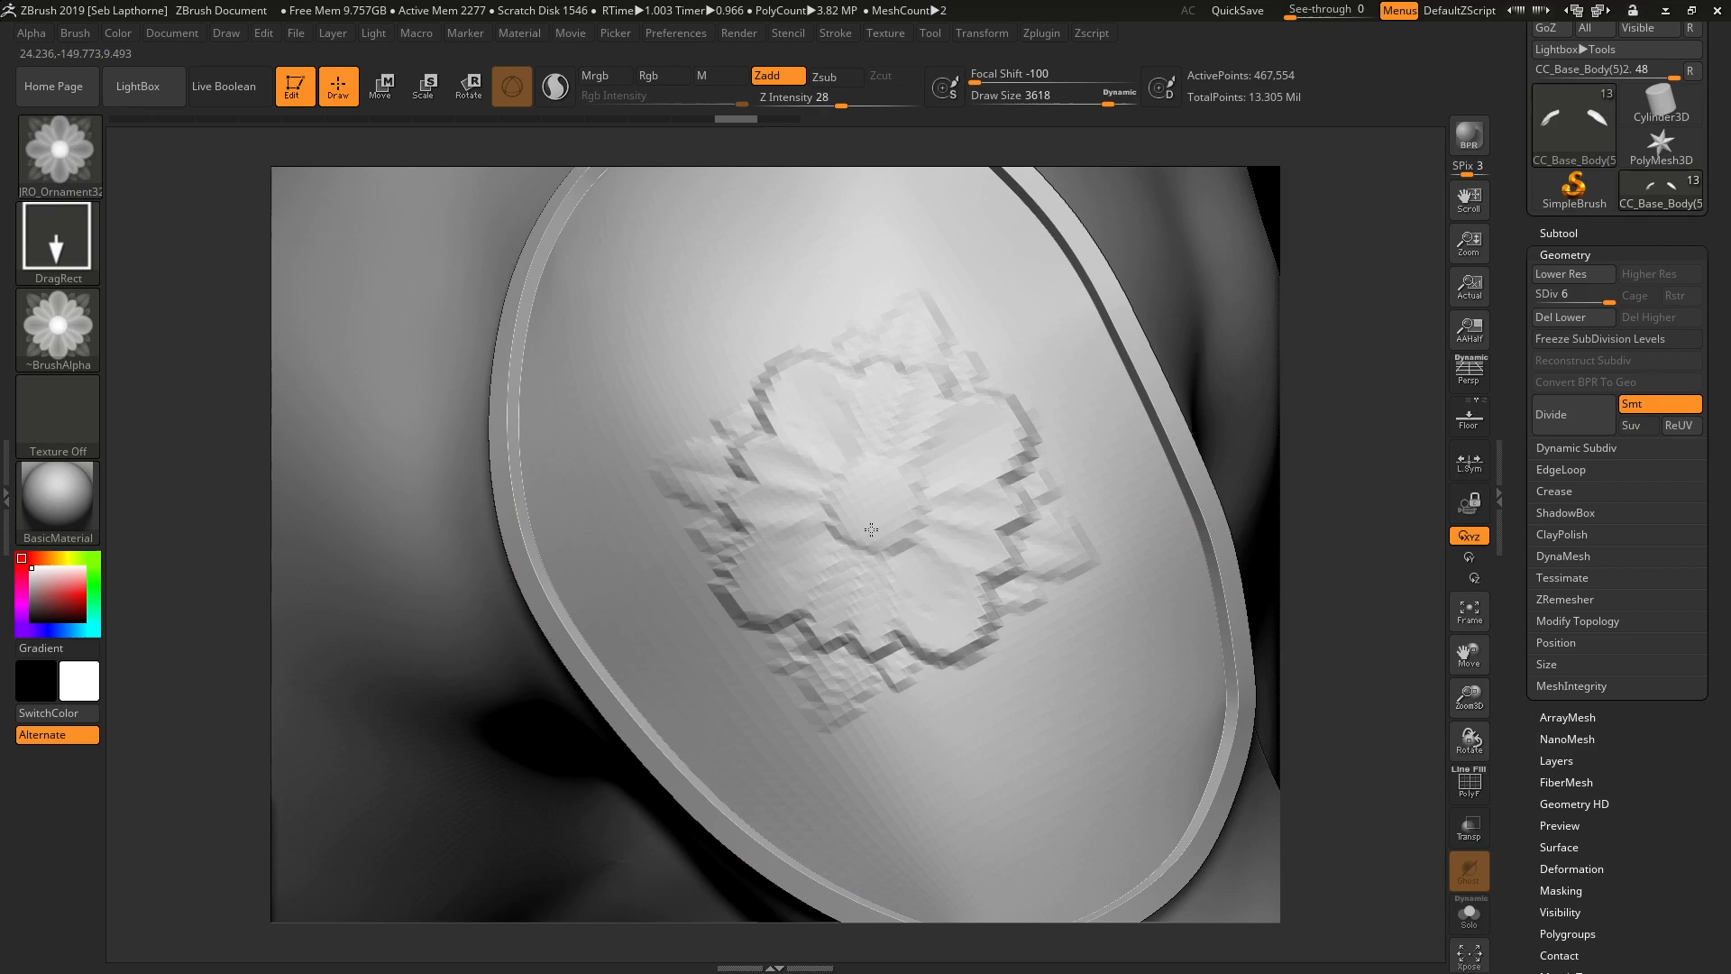
click(1551, 413)
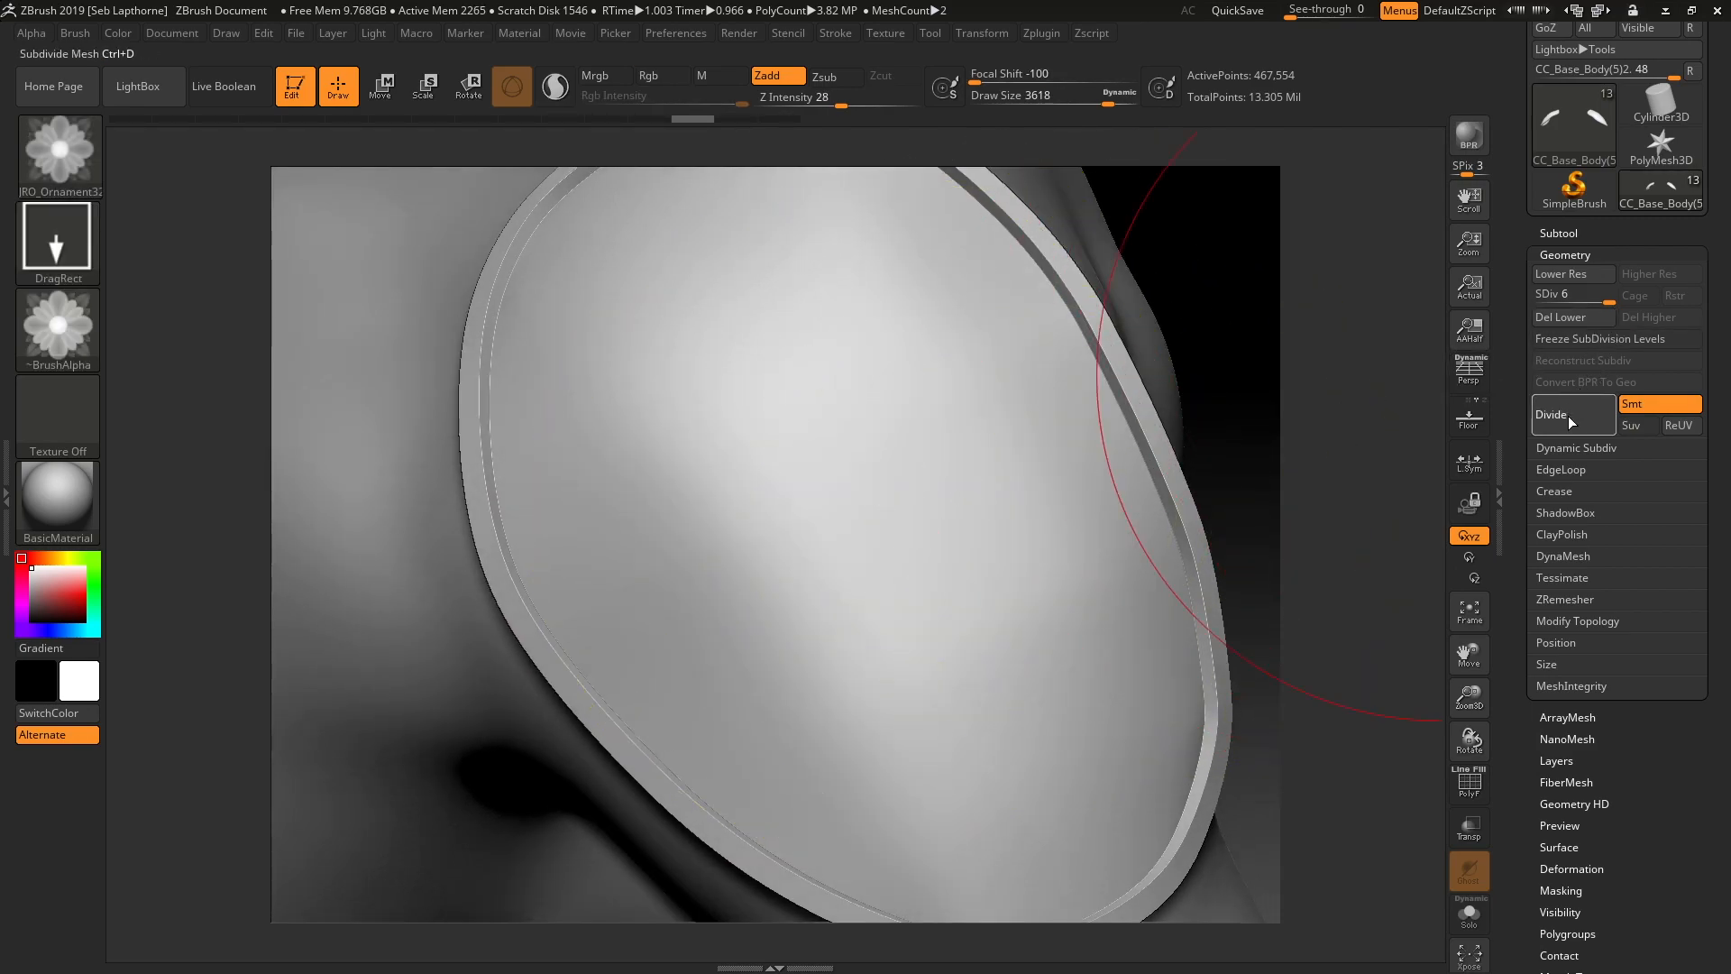
click(1550, 414)
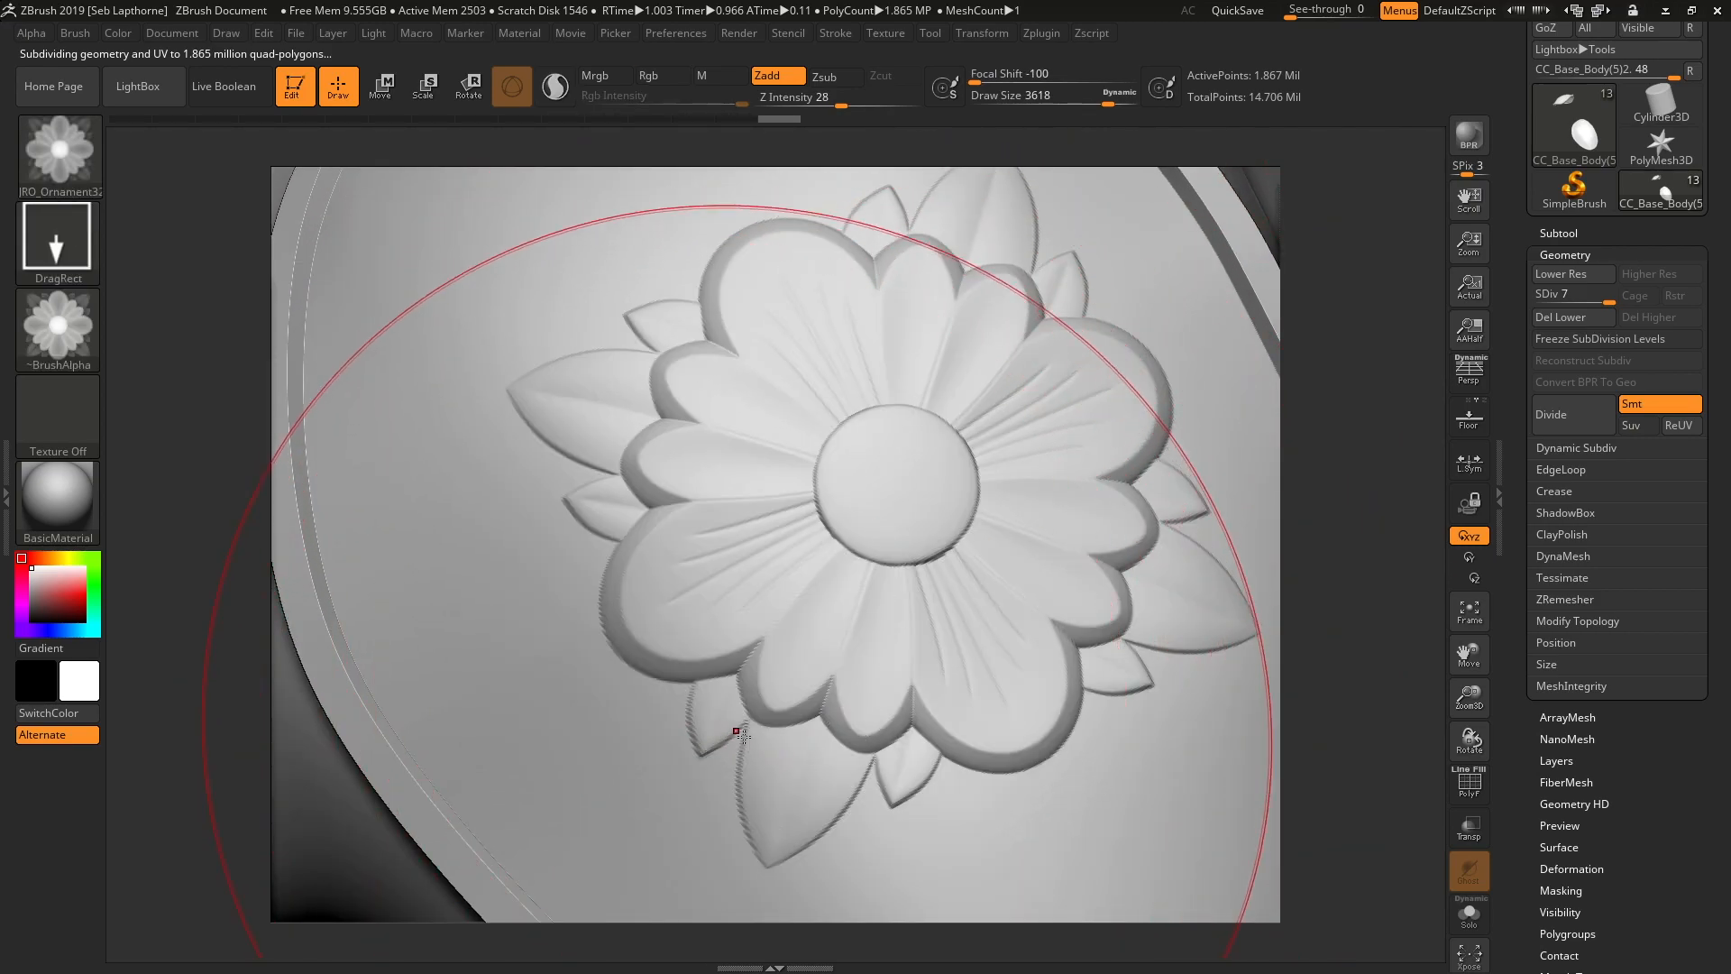
click(1549, 414)
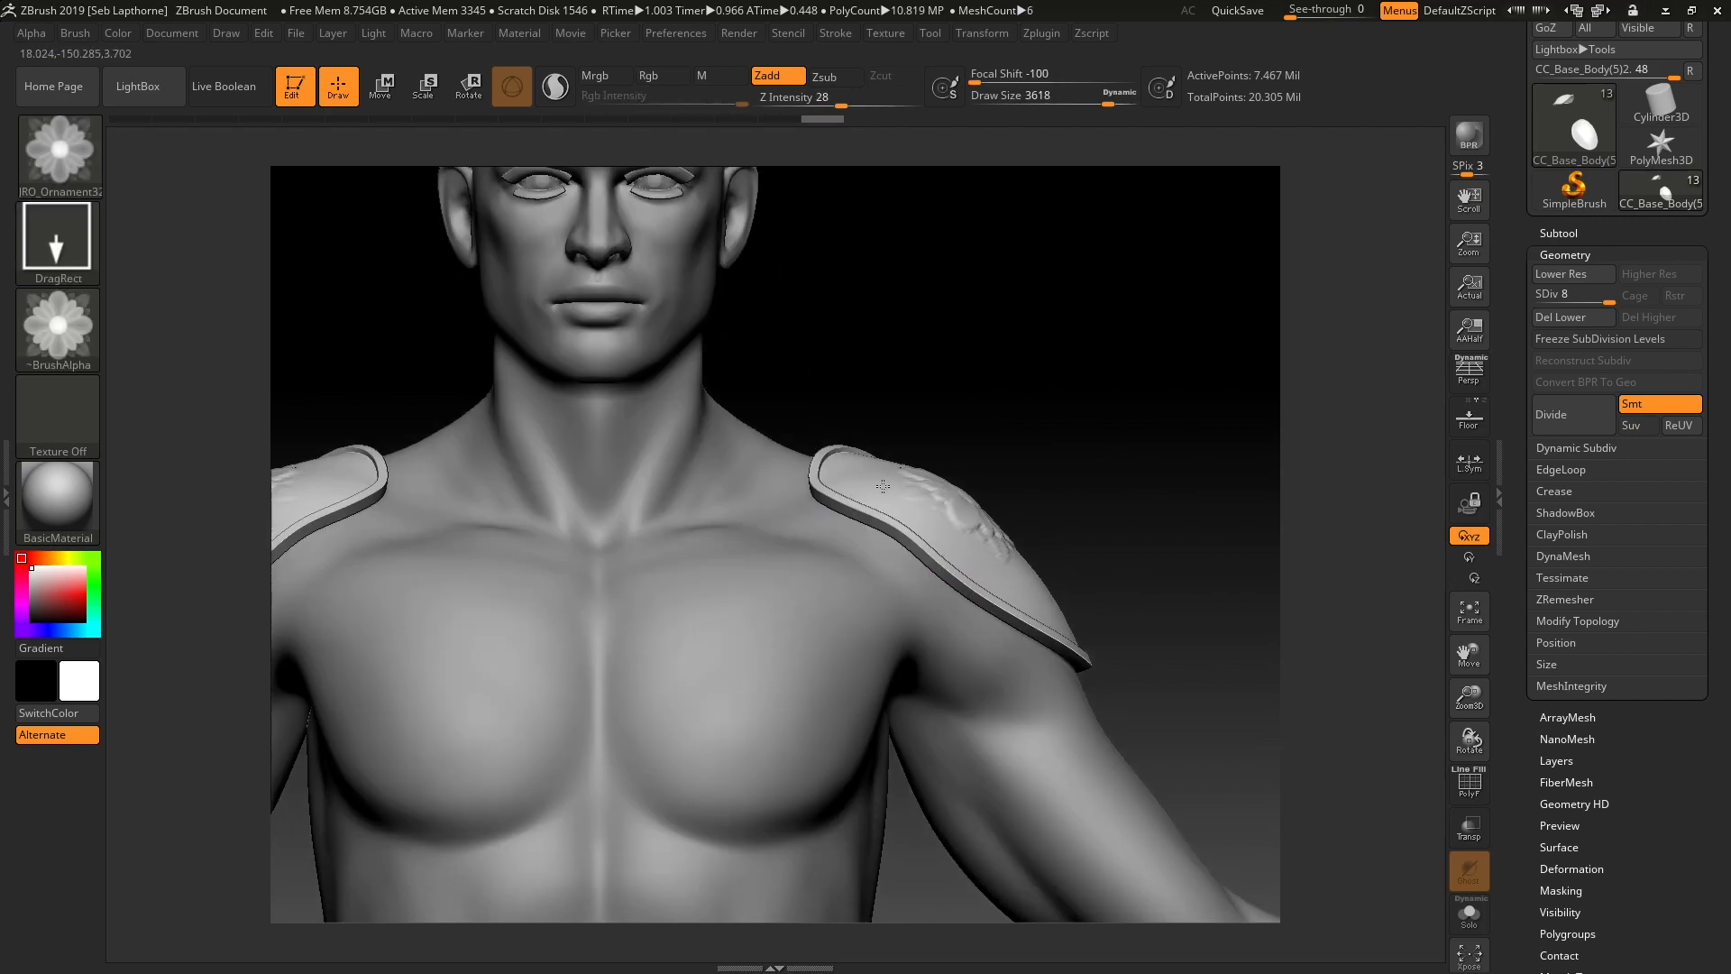
click(1562, 318)
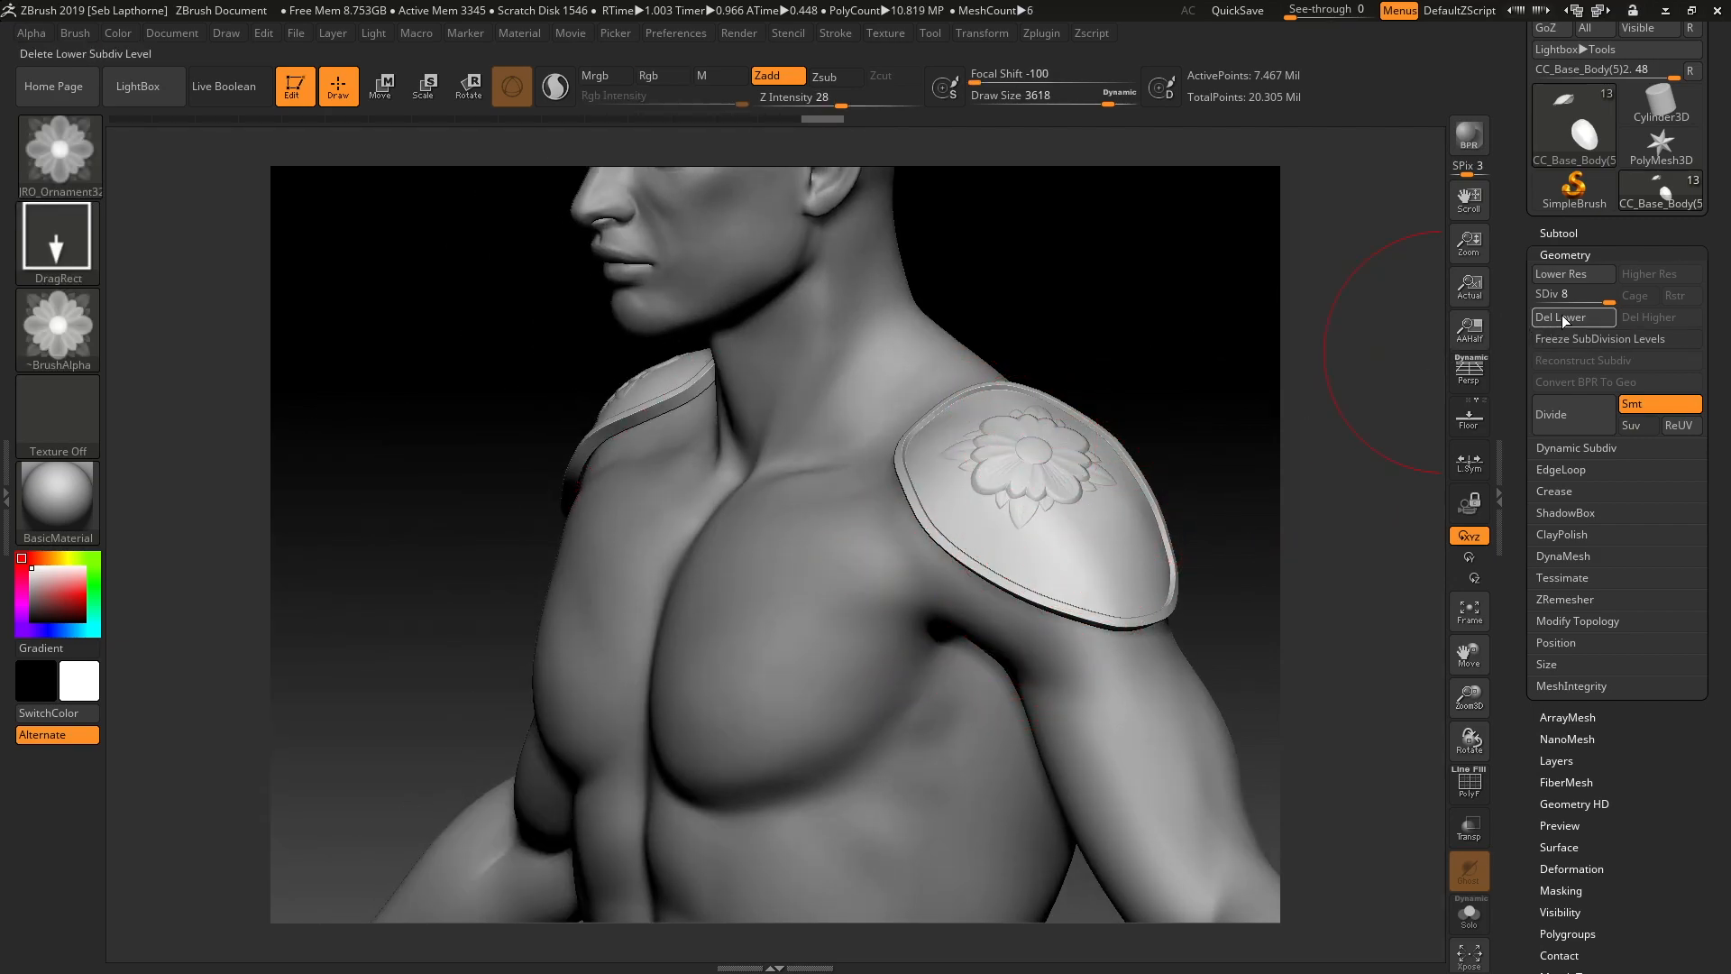
click(1565, 318)
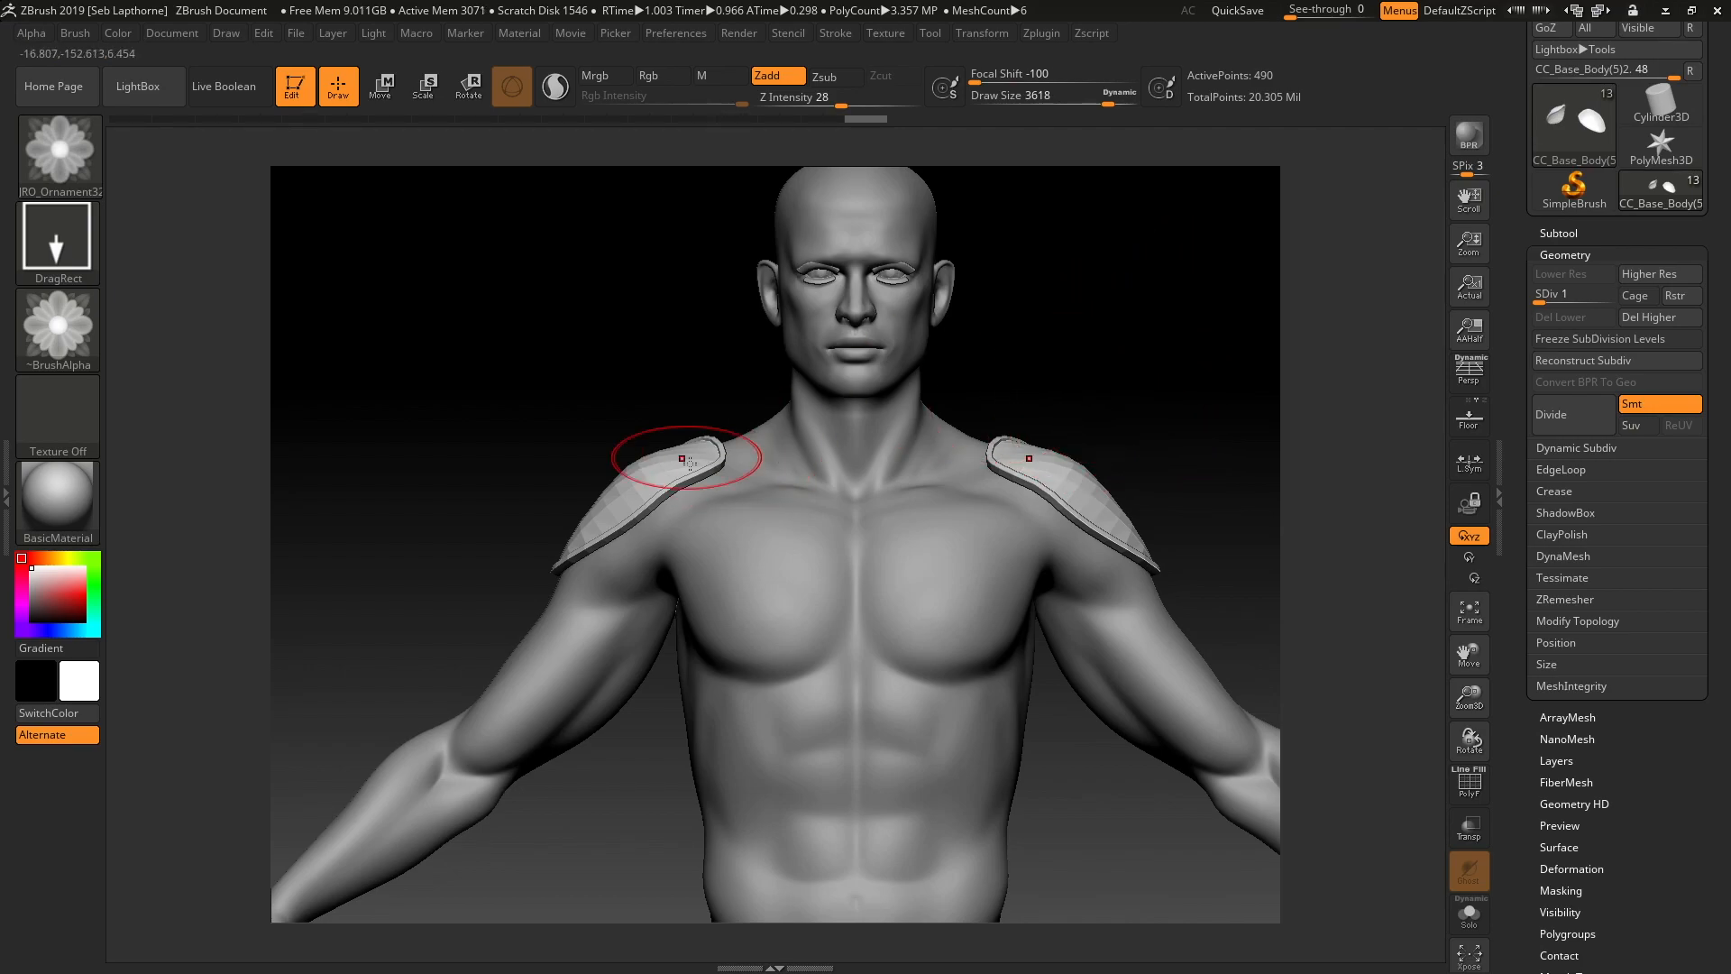
mouse_move(974, 416)
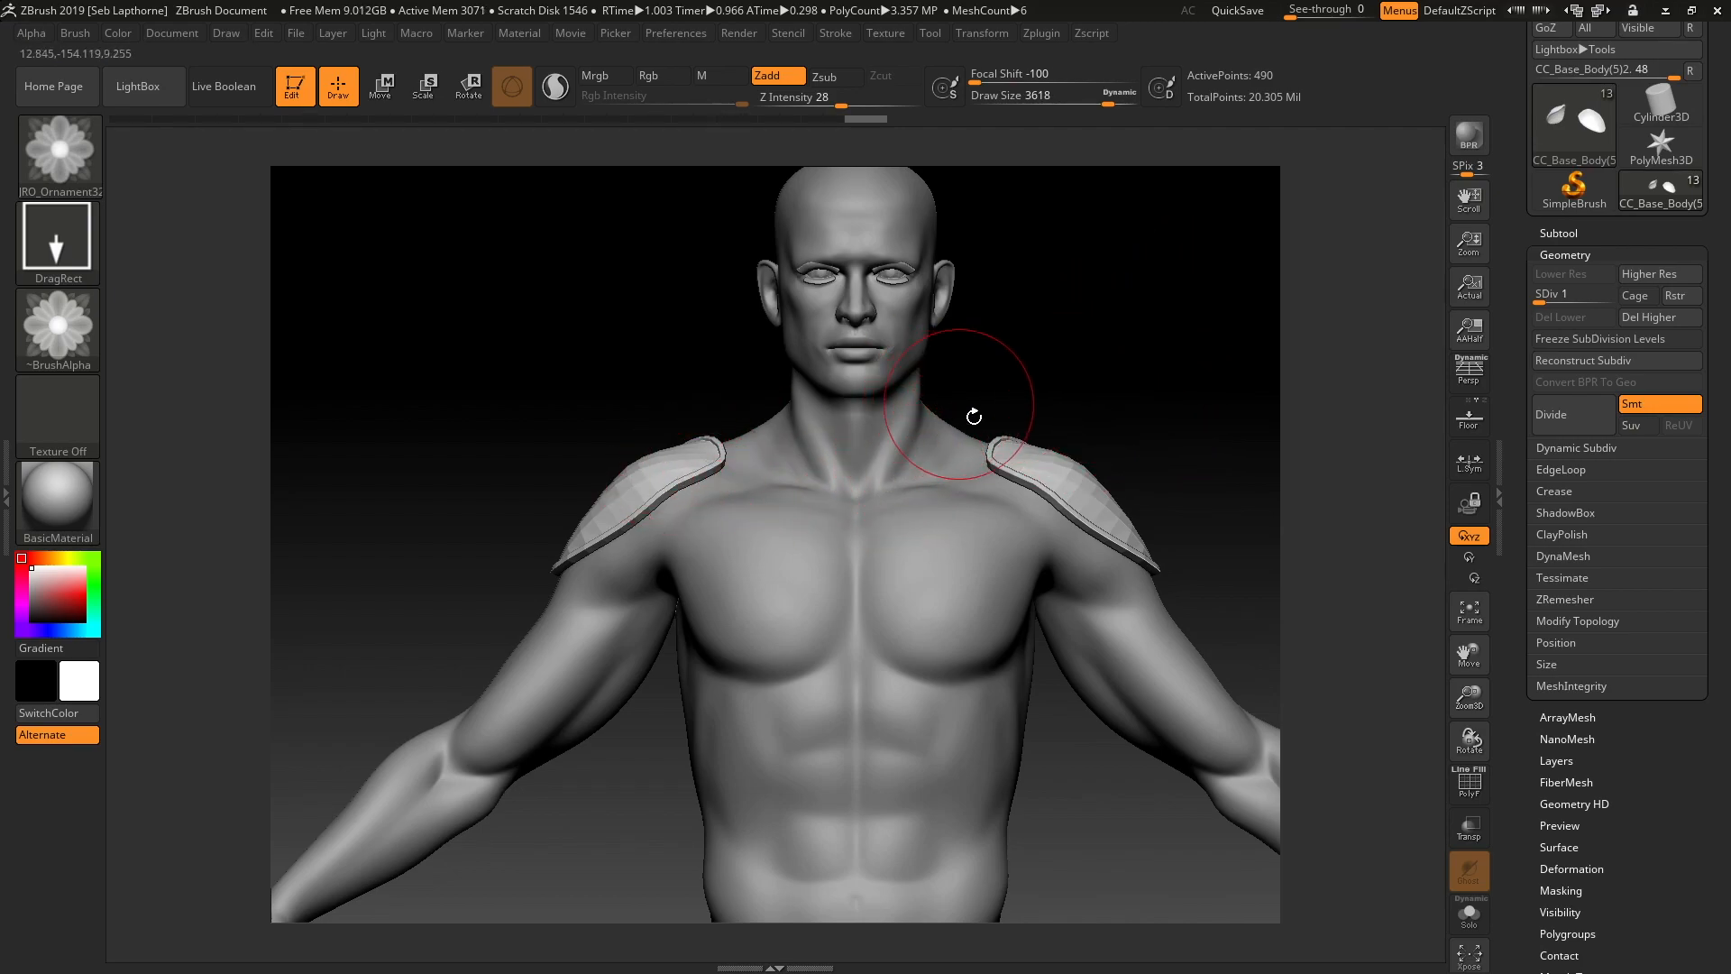
mouse_move(1049, 439)
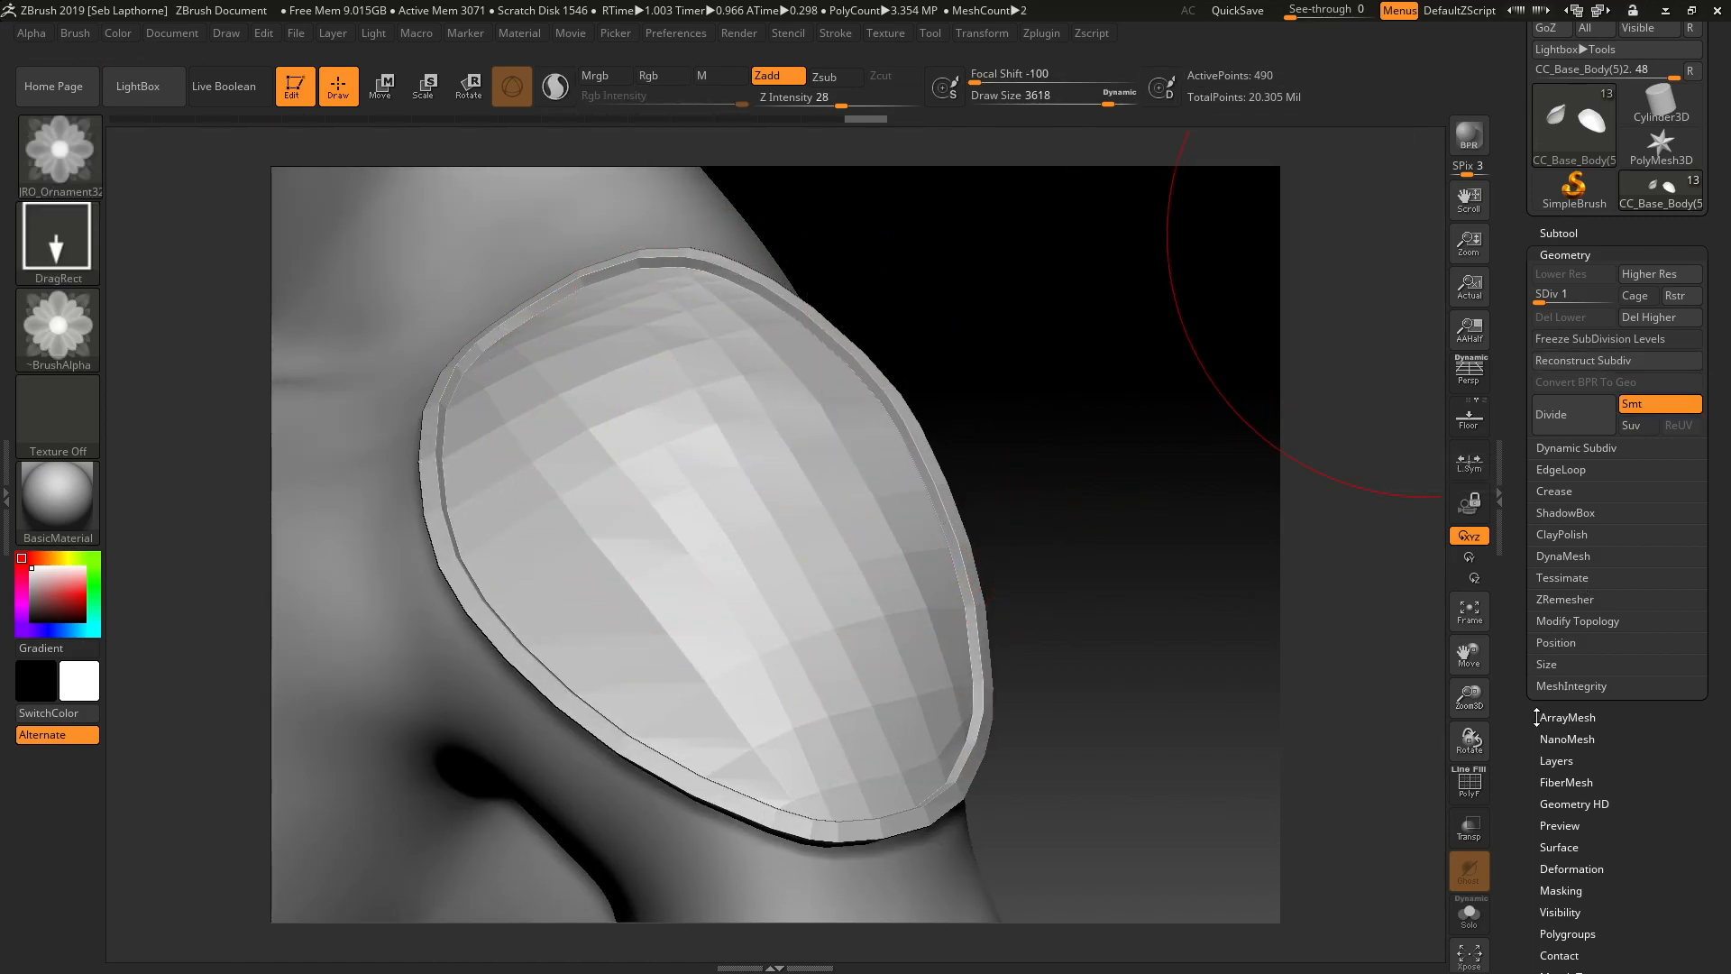
click(1563, 599)
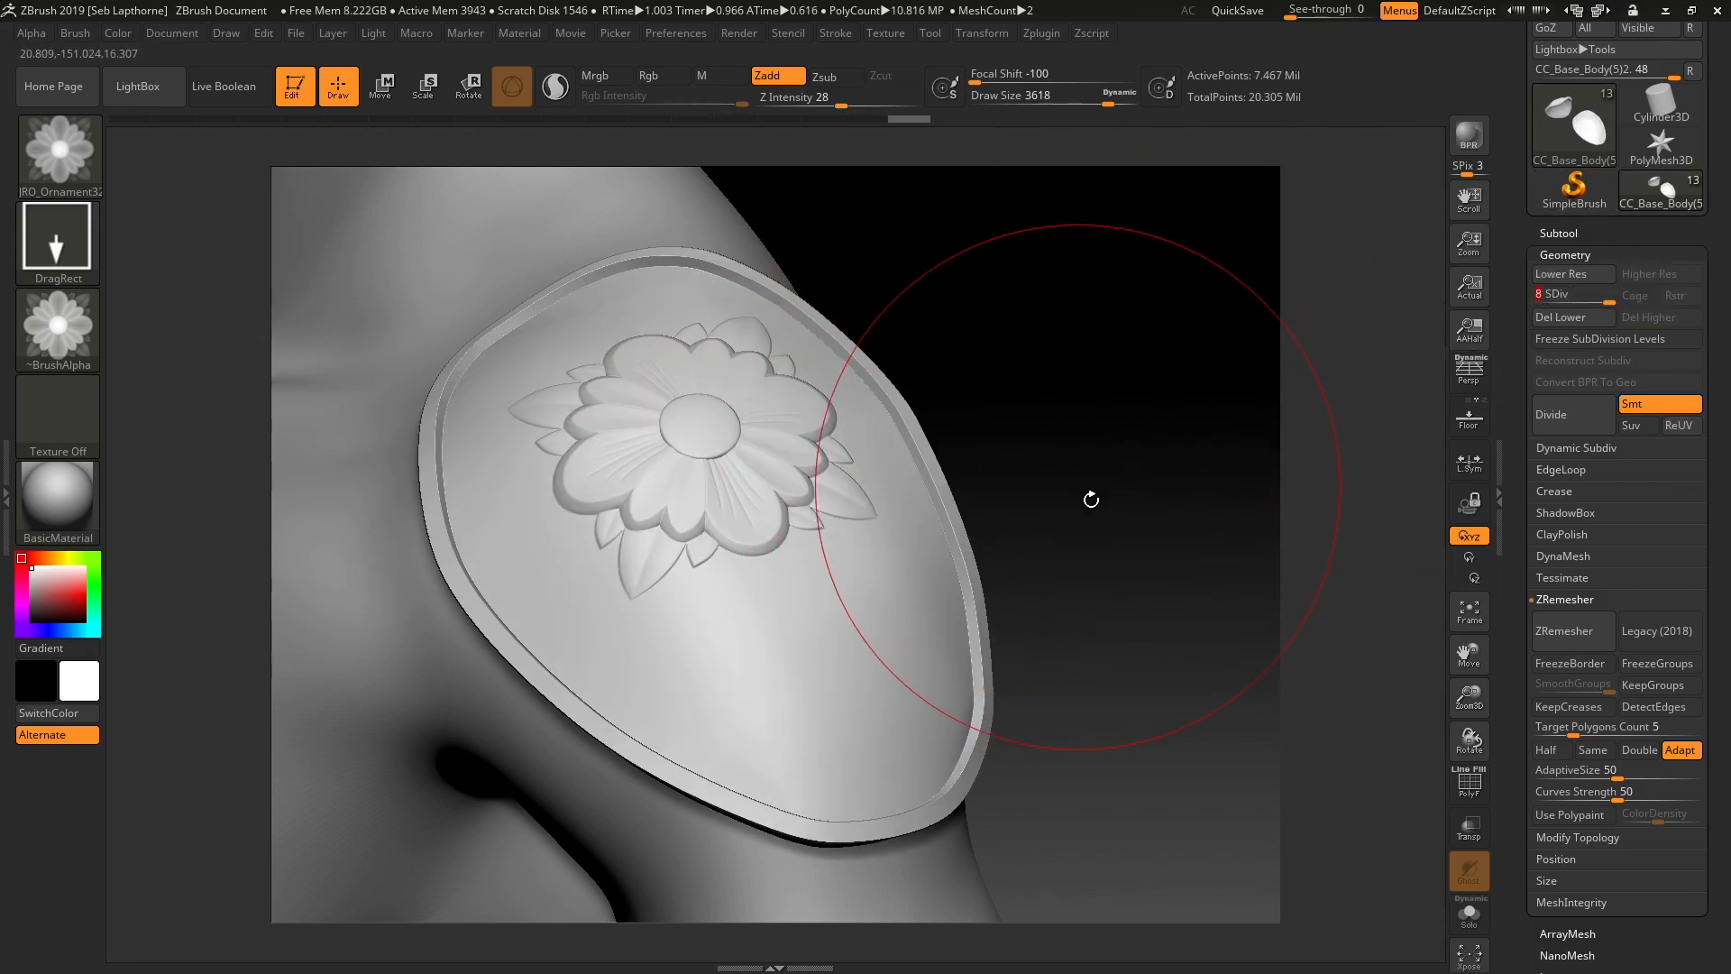
Step: Choose JRO_Ornament04 and stamp the curled ornament below the flower
click(143, 87)
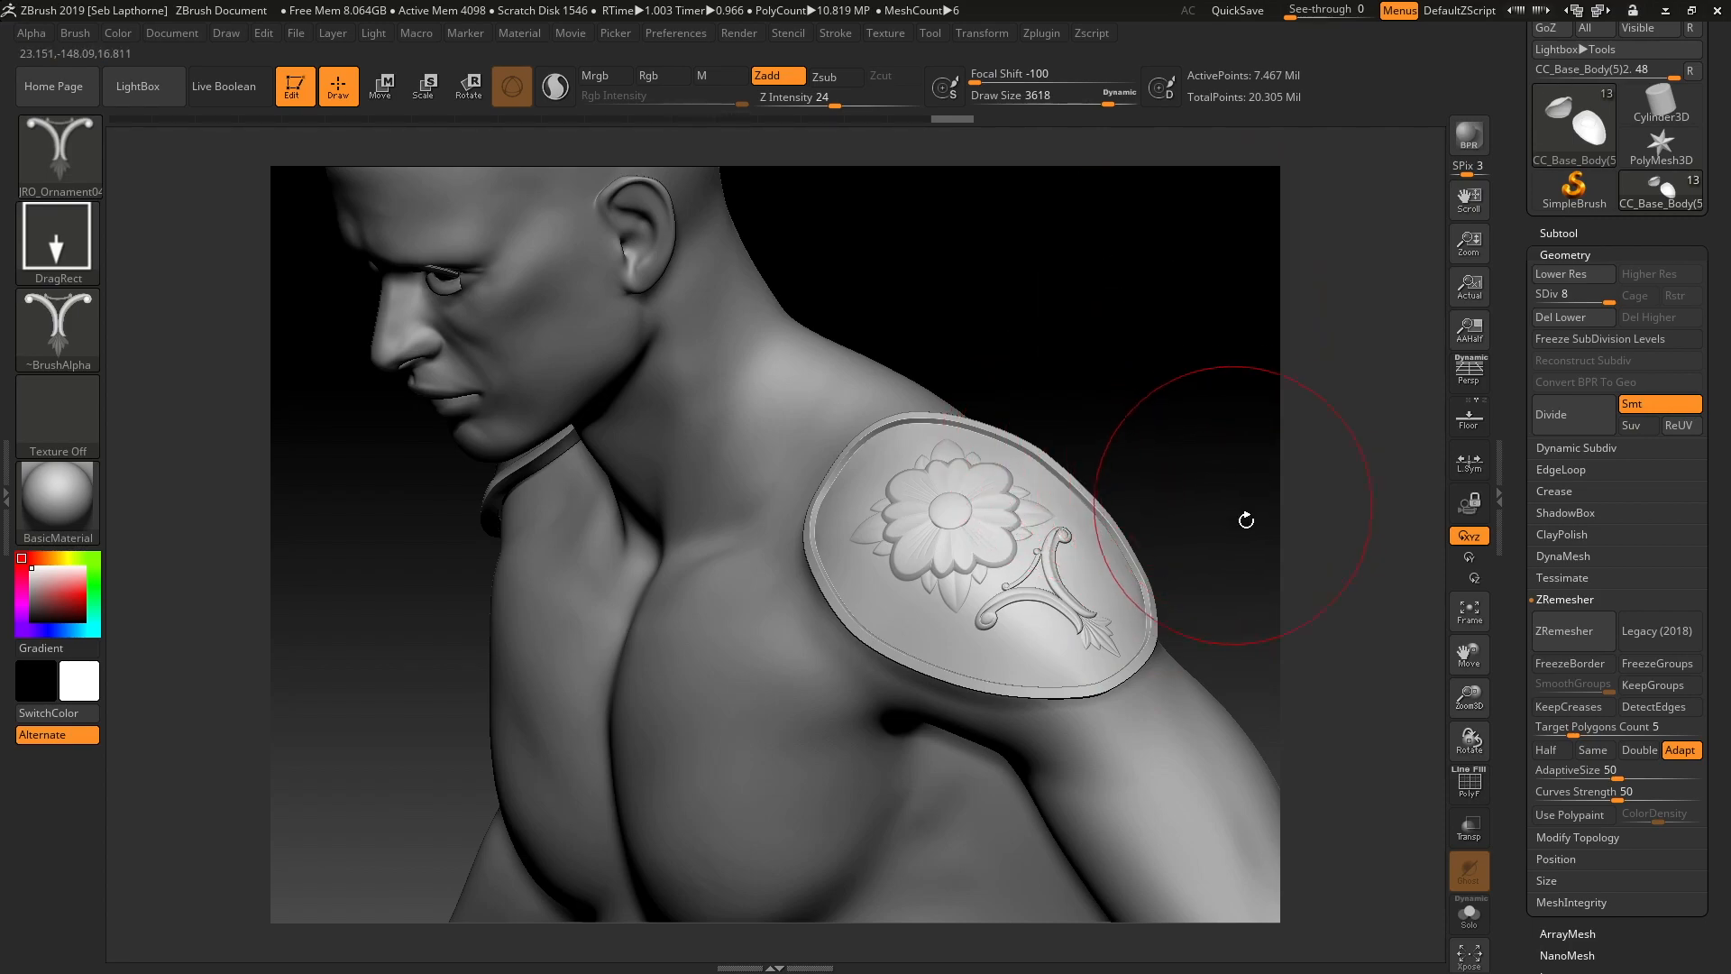
mouse_move(1240, 511)
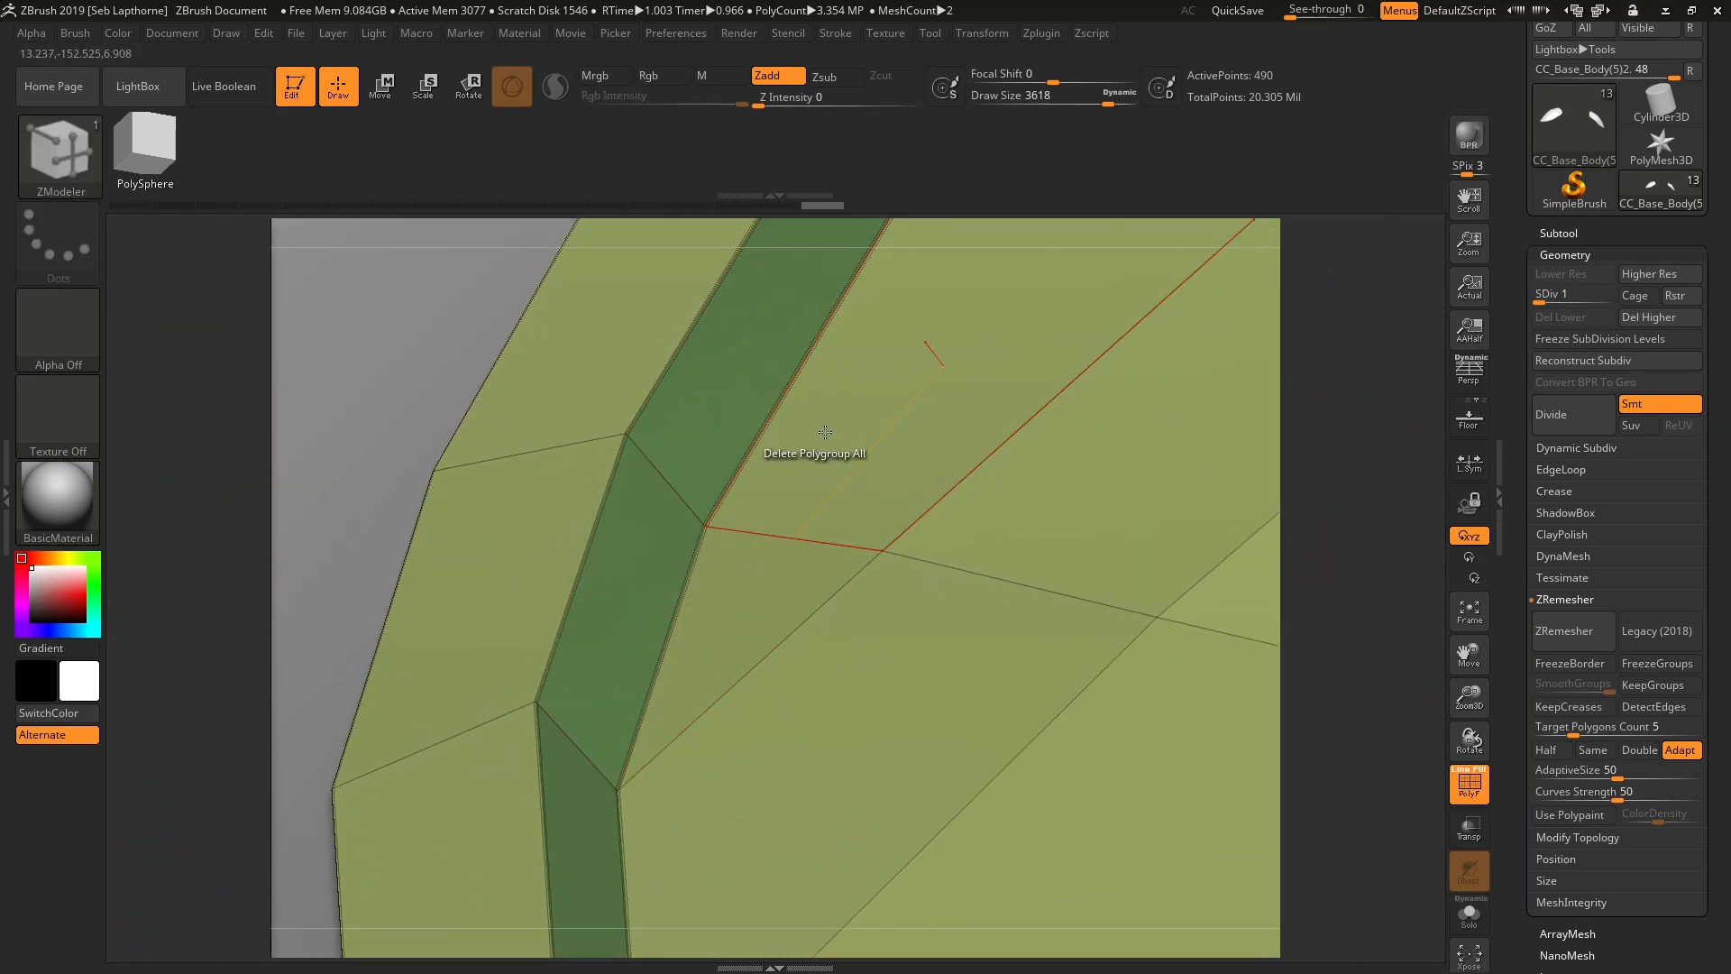
mouse_move(767, 454)
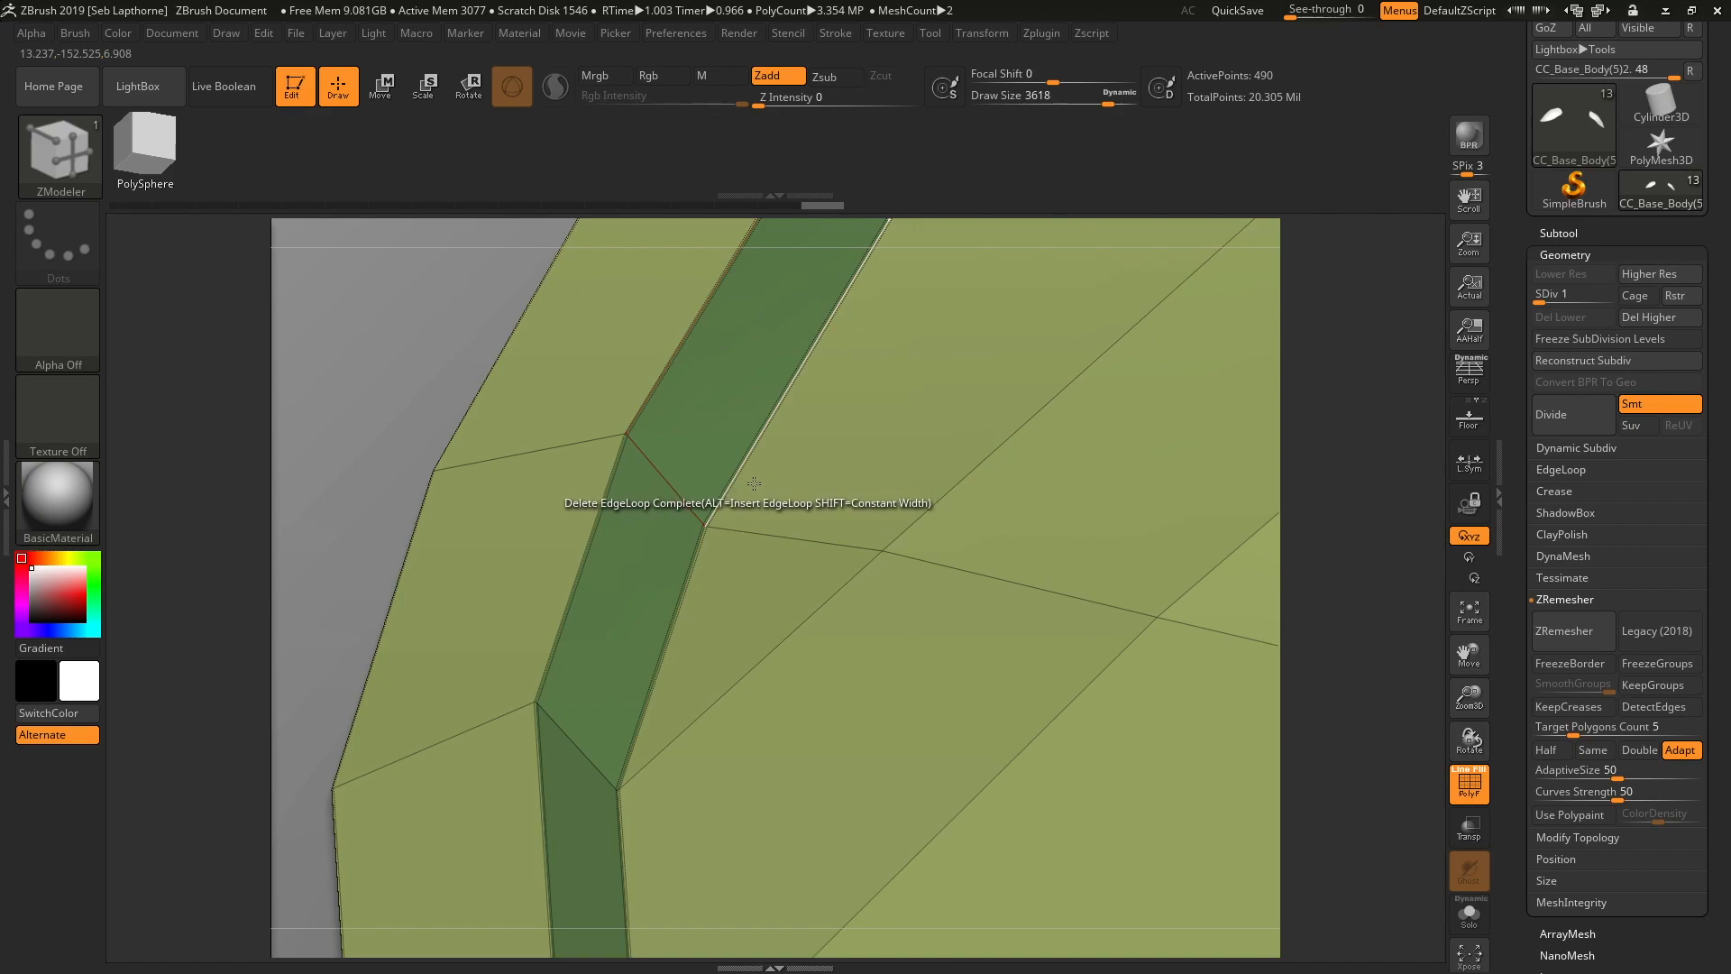
Step: Crease the pad's border edges at SDiv 1, then Divide to preview the creased shell
right_click(755, 486)
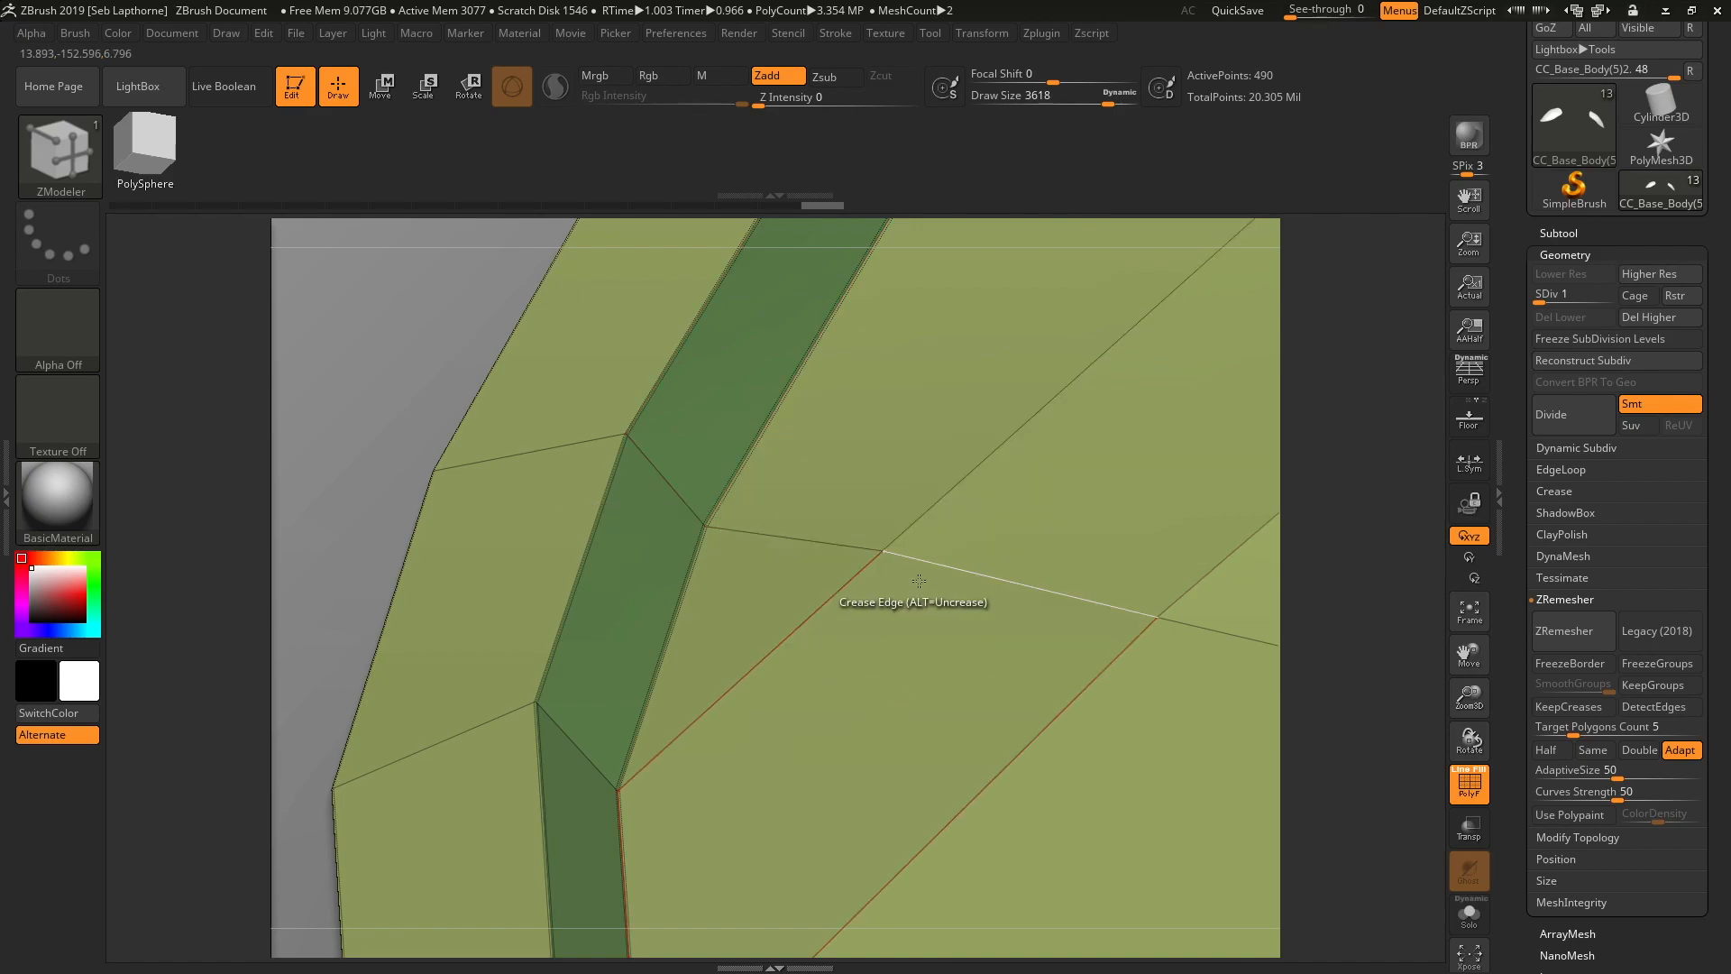
mouse_move(949, 520)
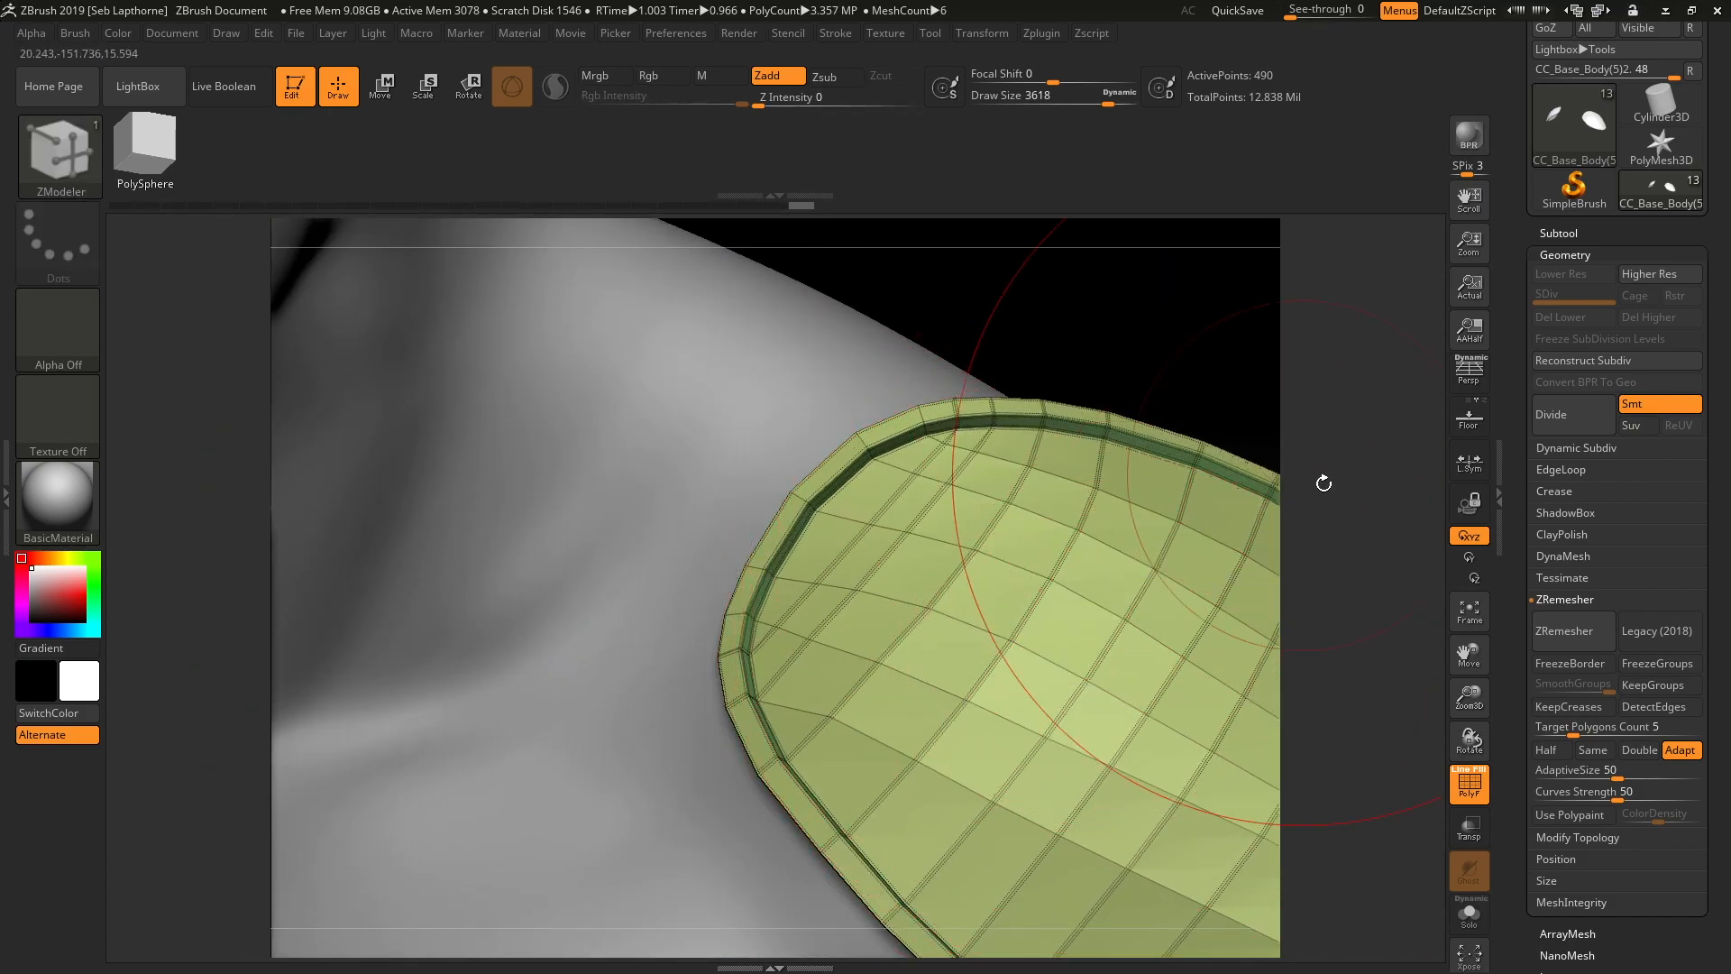
click(1550, 414)
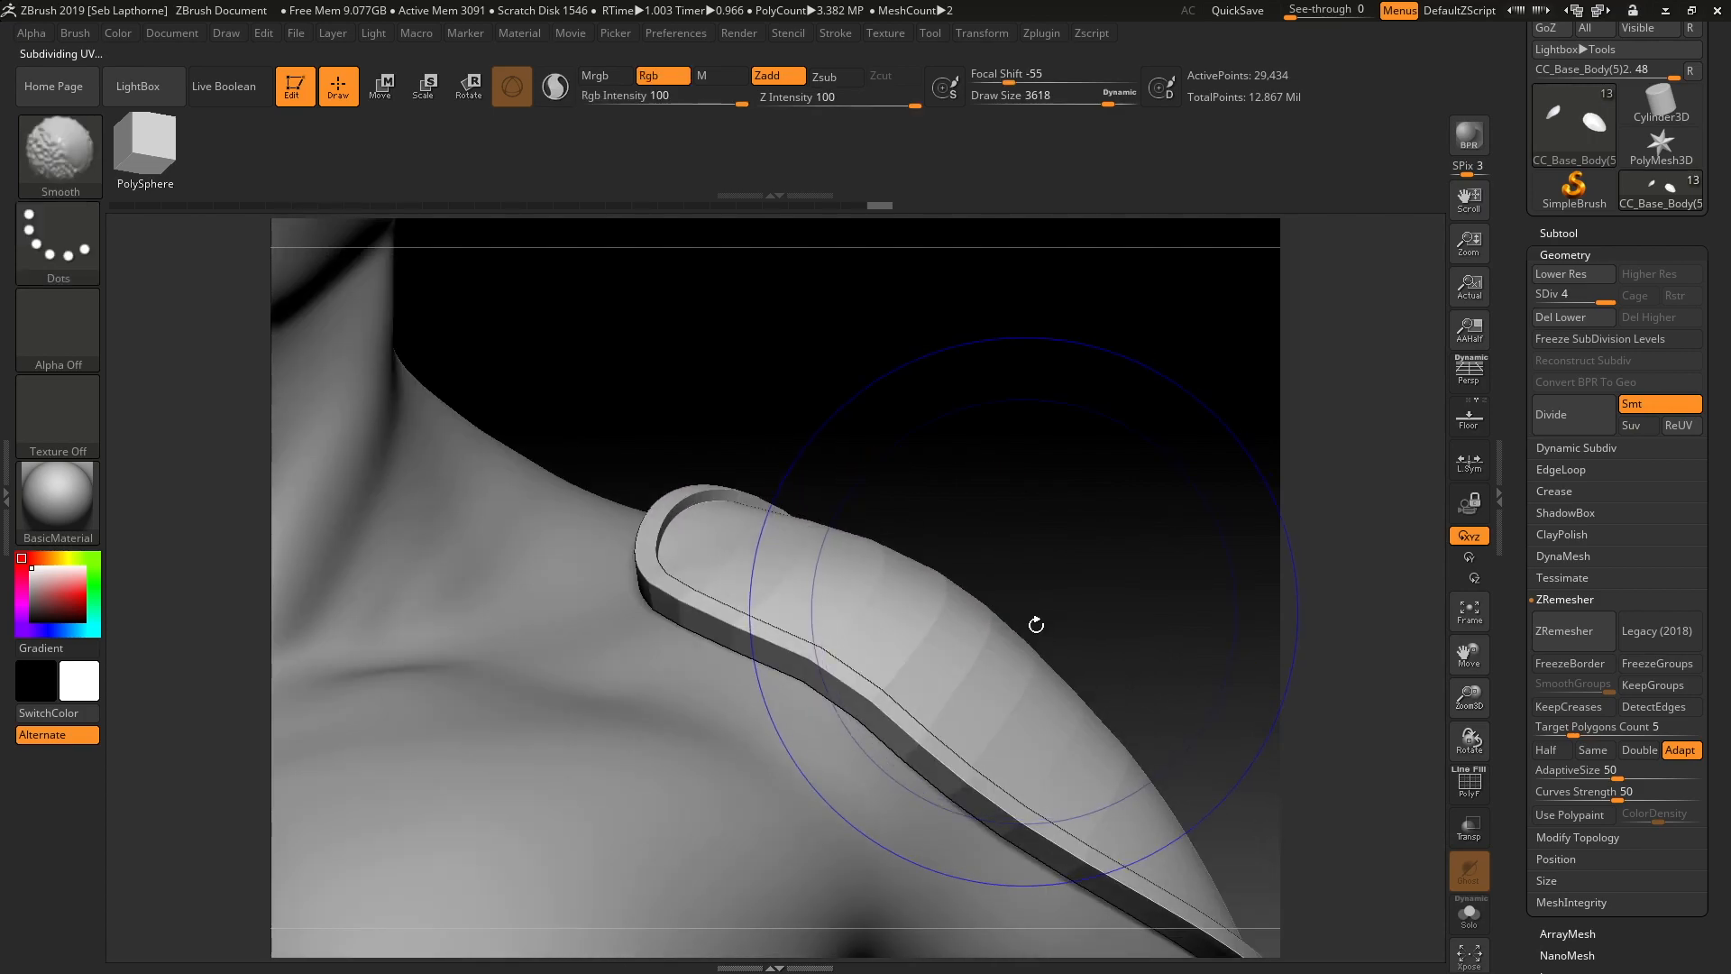
click(58, 154)
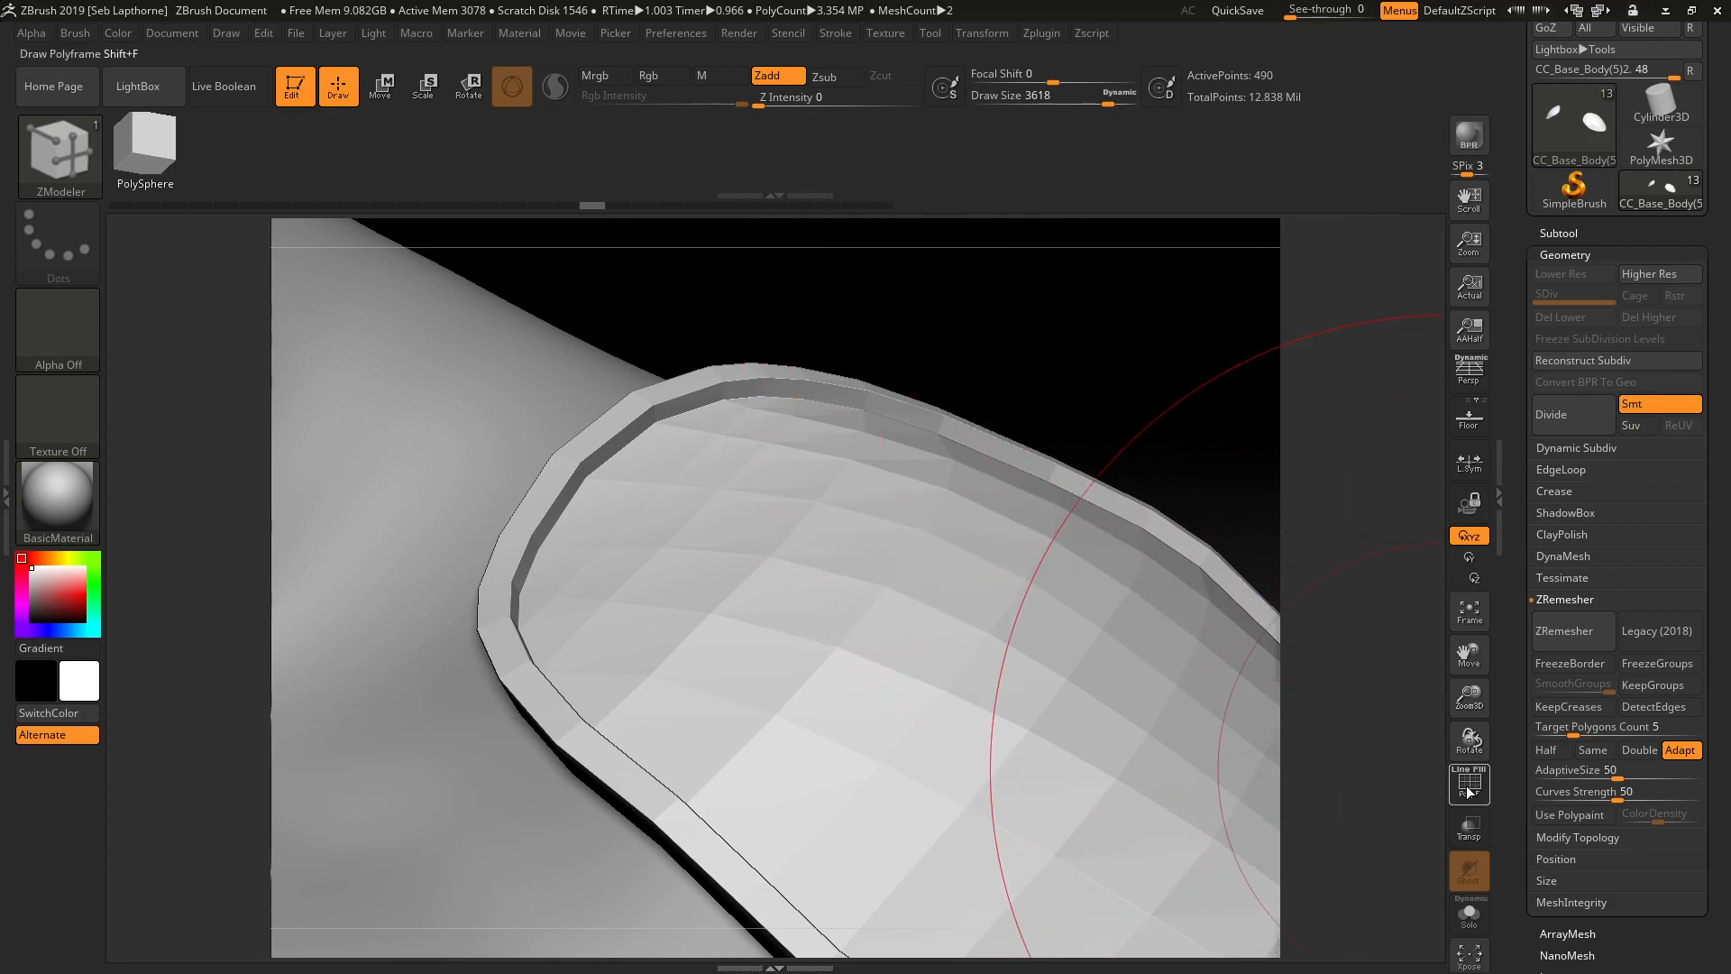
click(1469, 781)
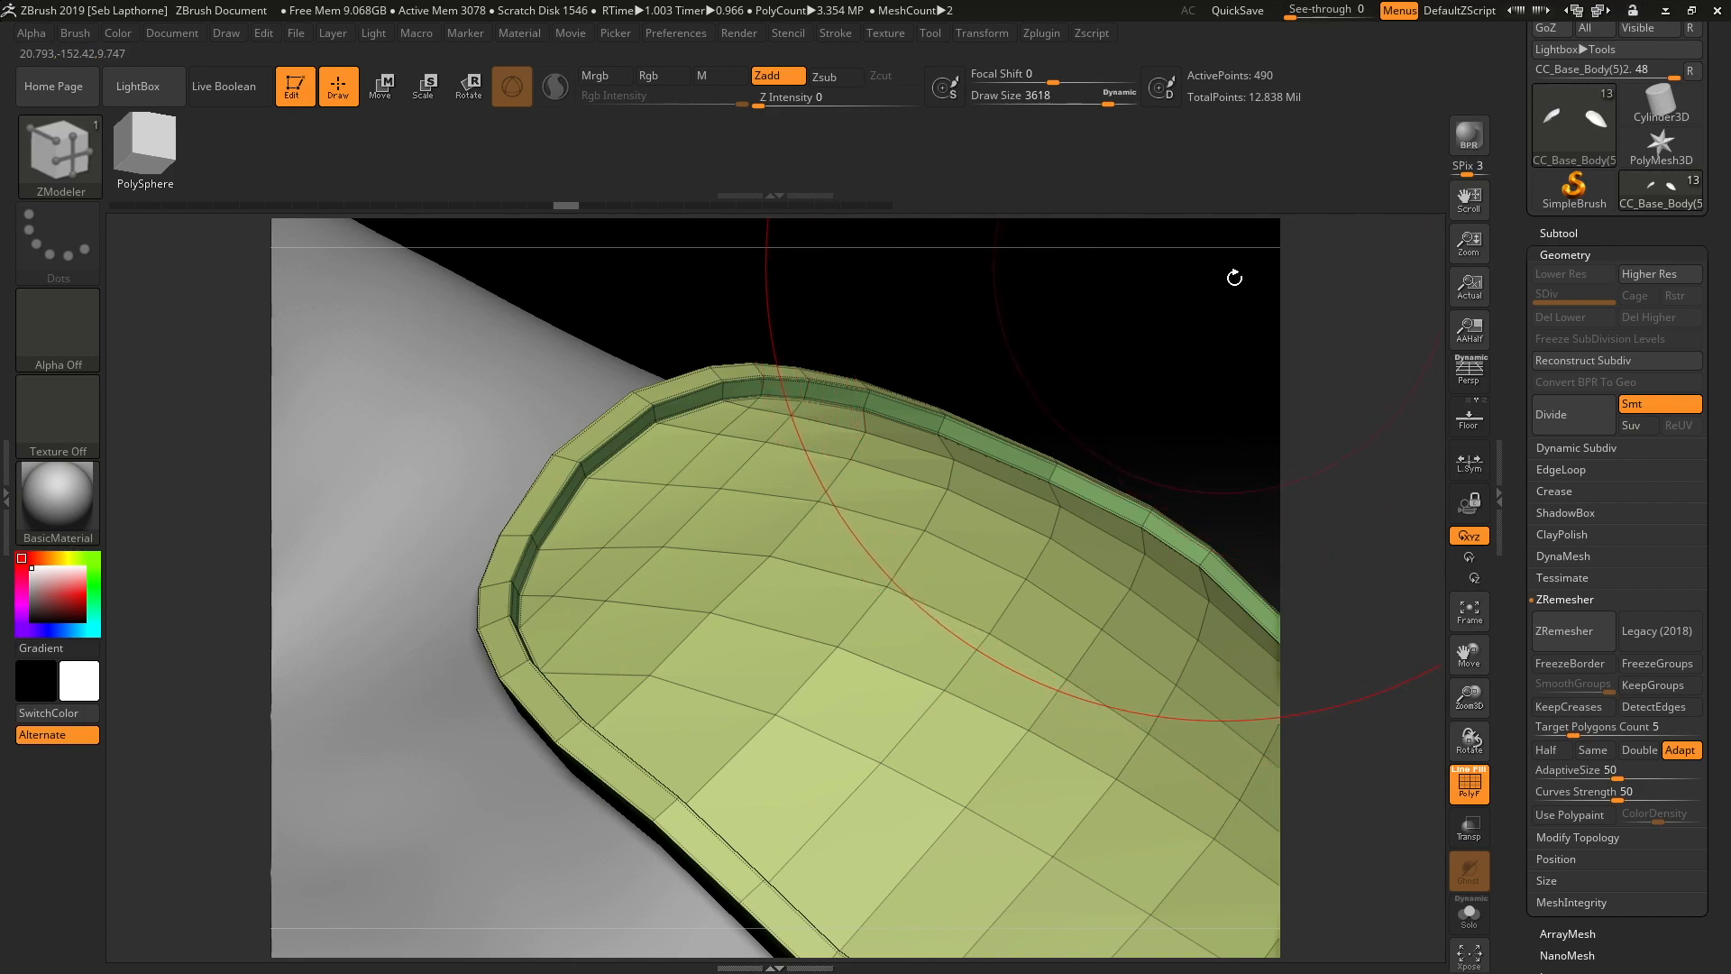
mouse_move(1223, 295)
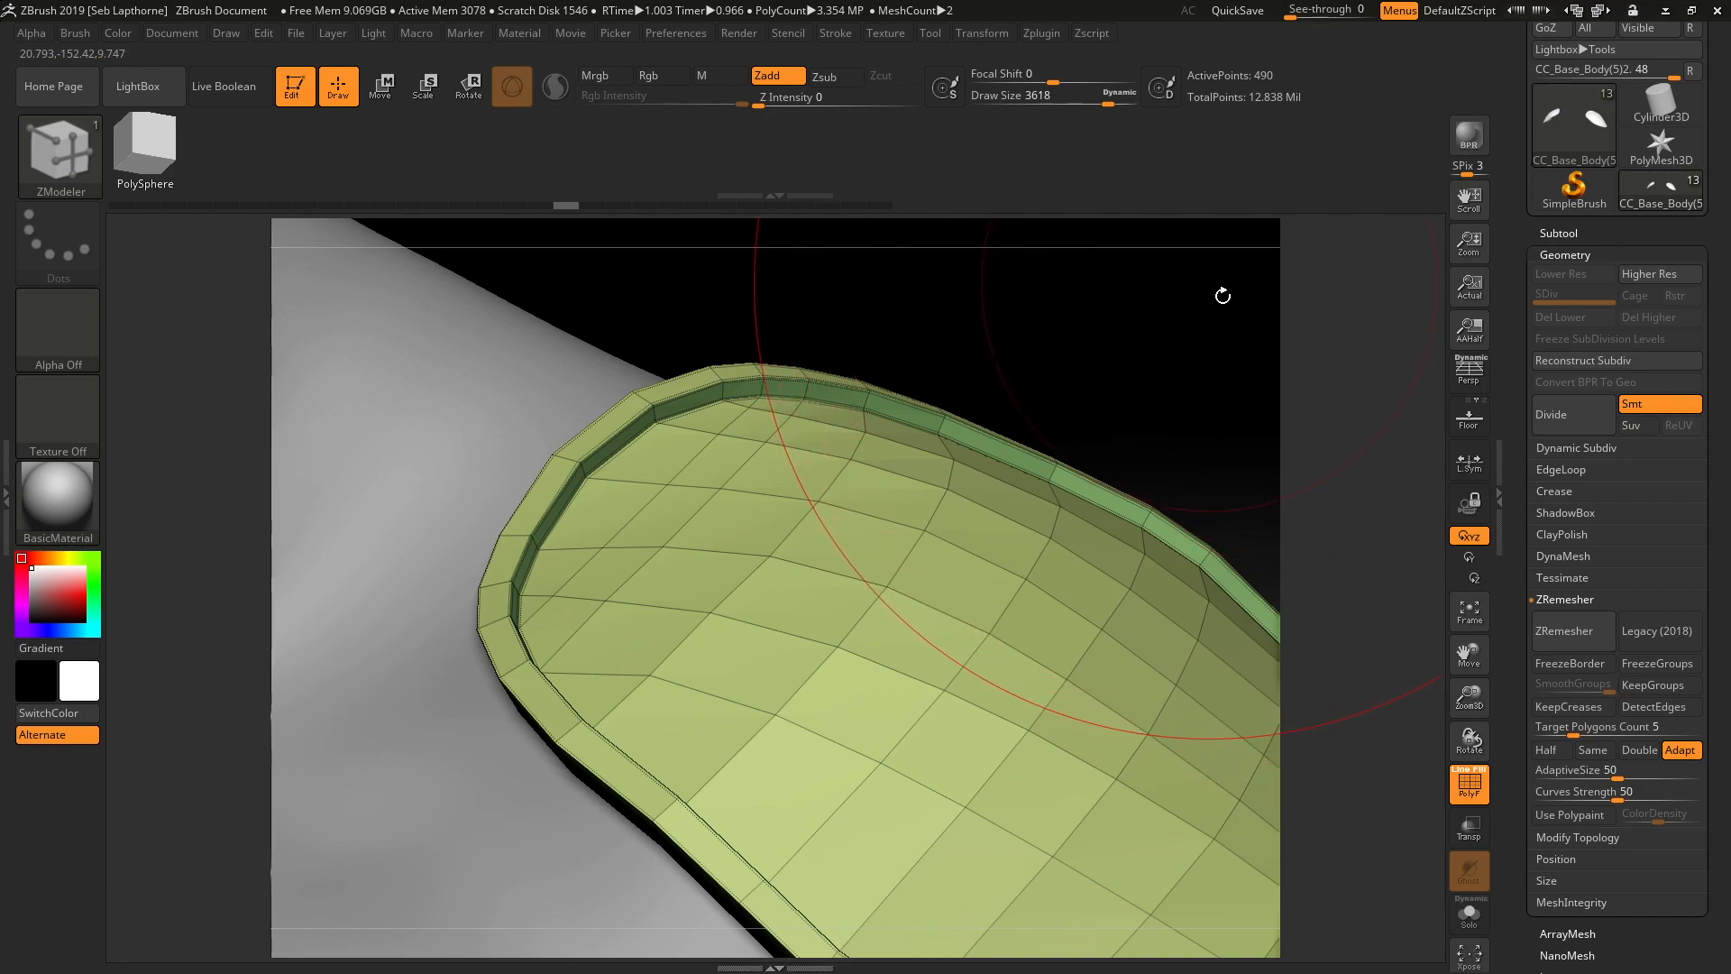